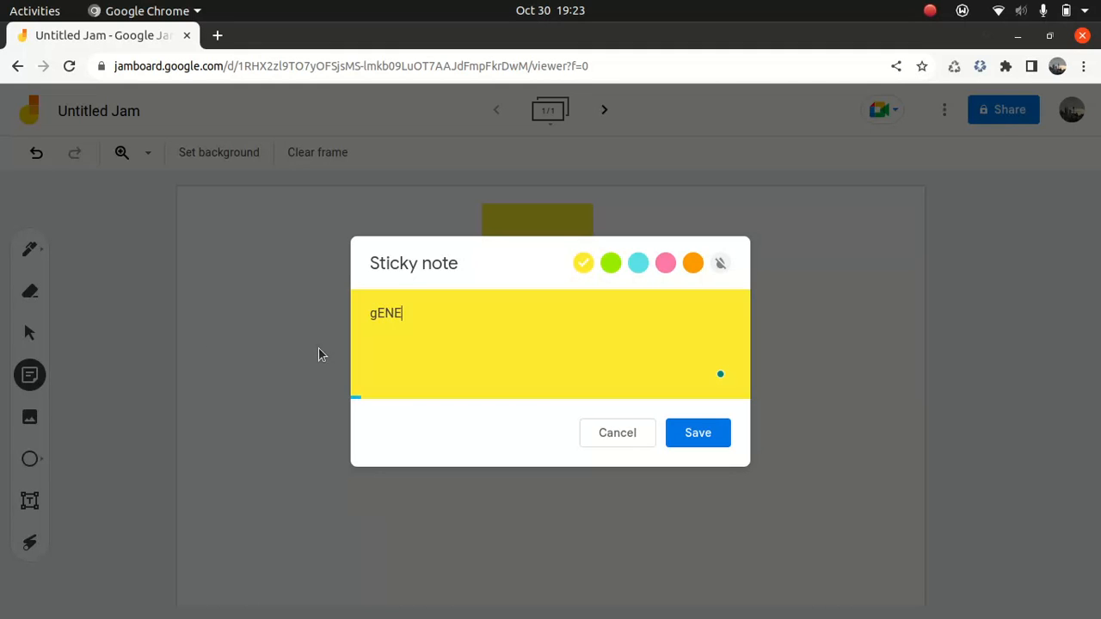
Save a yellow sticky note reading 'Generative modeling' beside the Generative AI note
text(Gene)
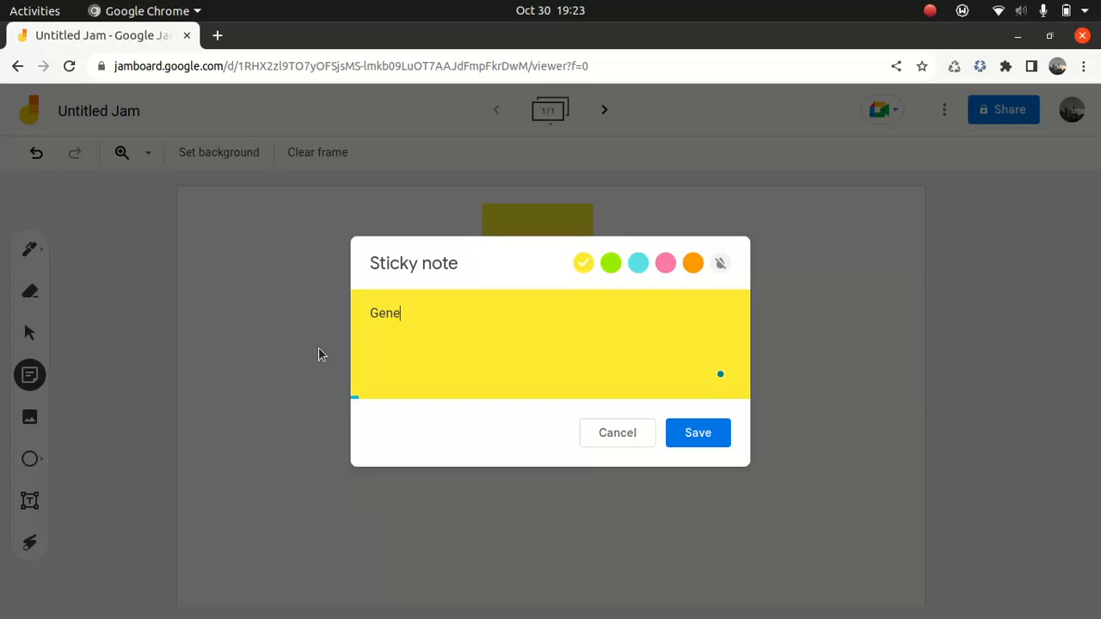
text(rat)
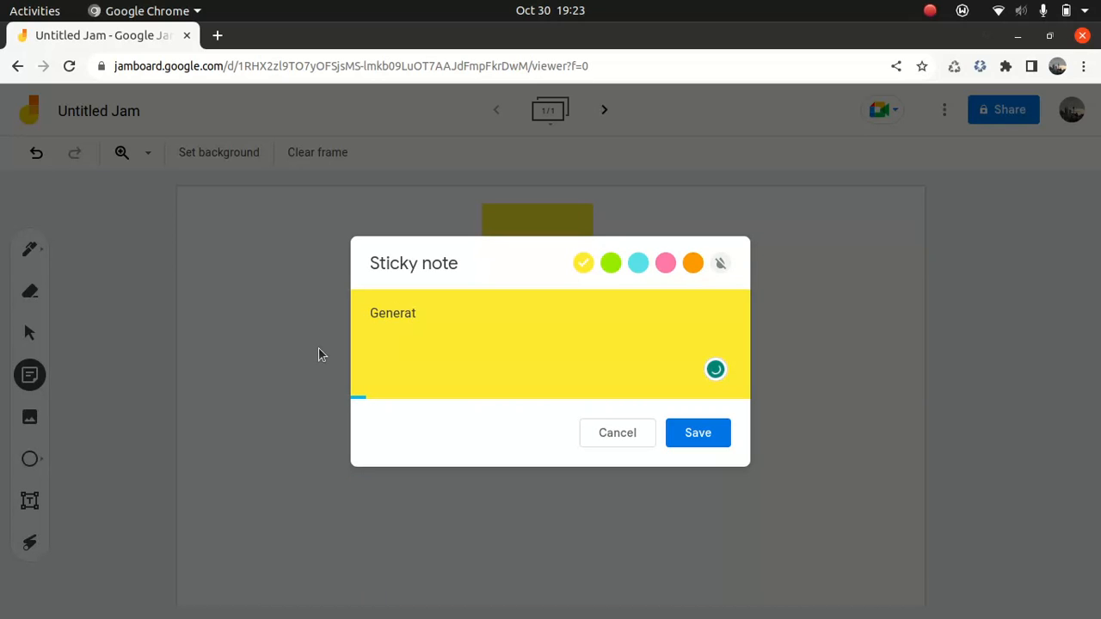
text(ive mo)
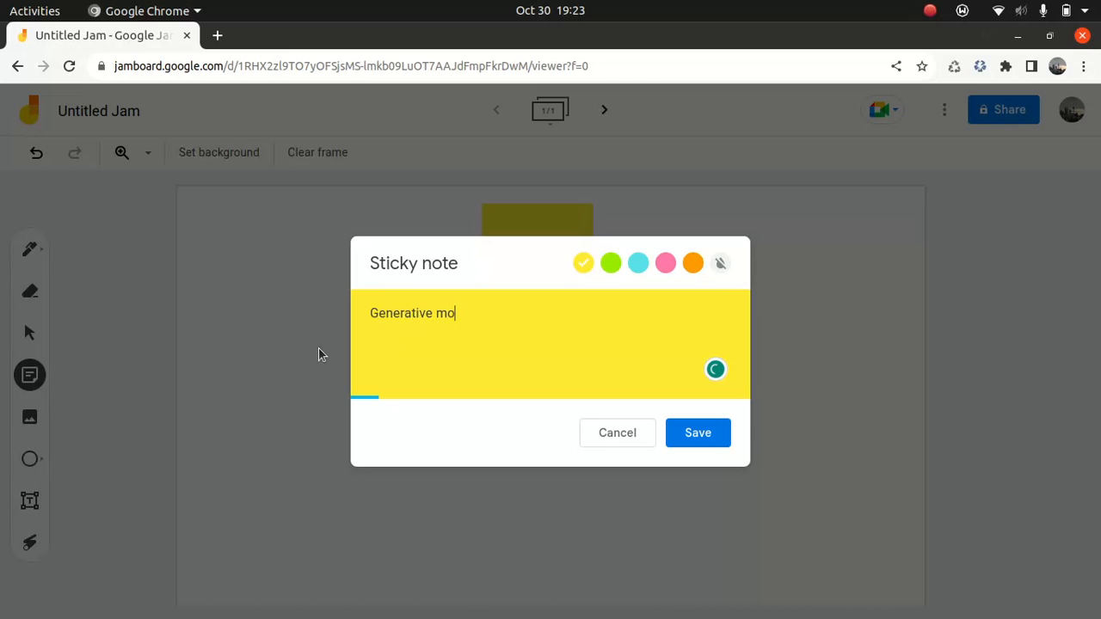
text(deling)
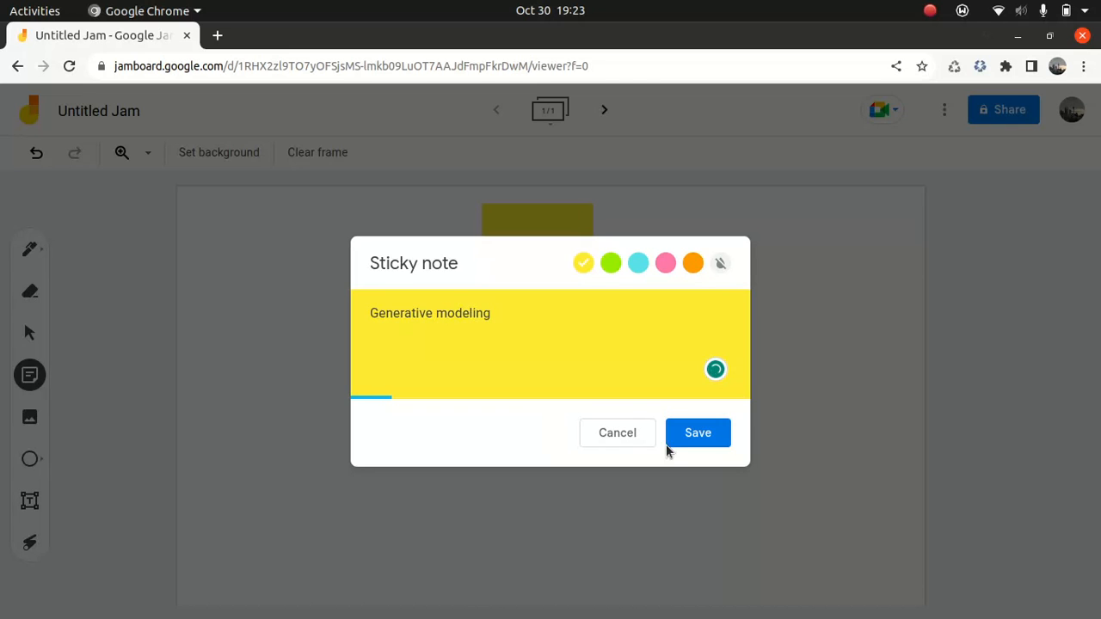
click(699, 433)
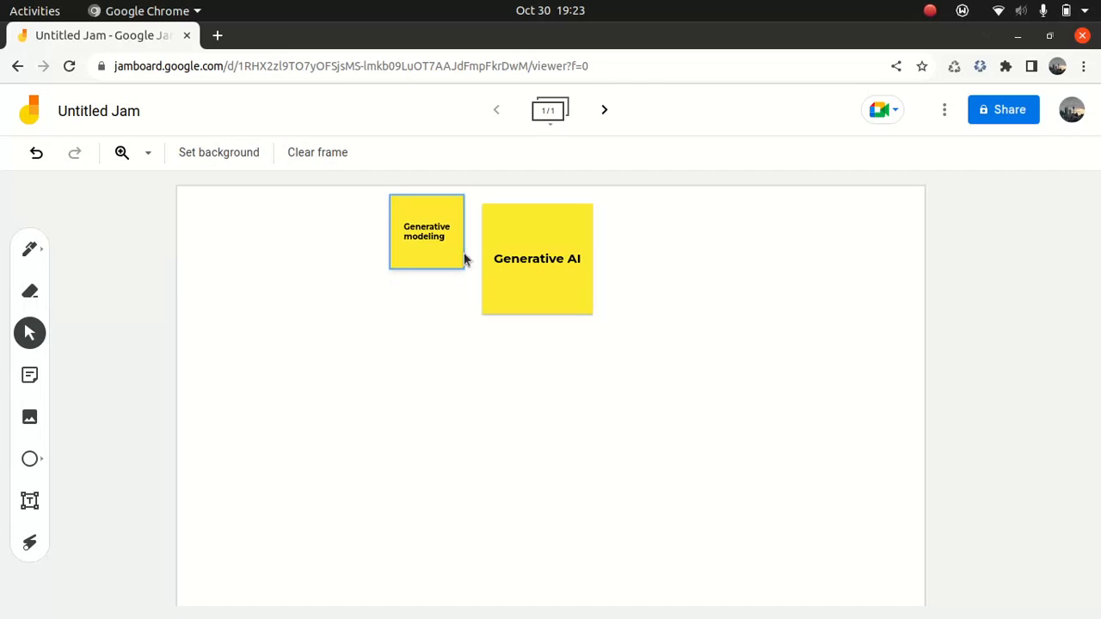
Drag the Generative modeling note to sit lower-left of the Generative AI note
drag(426, 231, 351, 354)
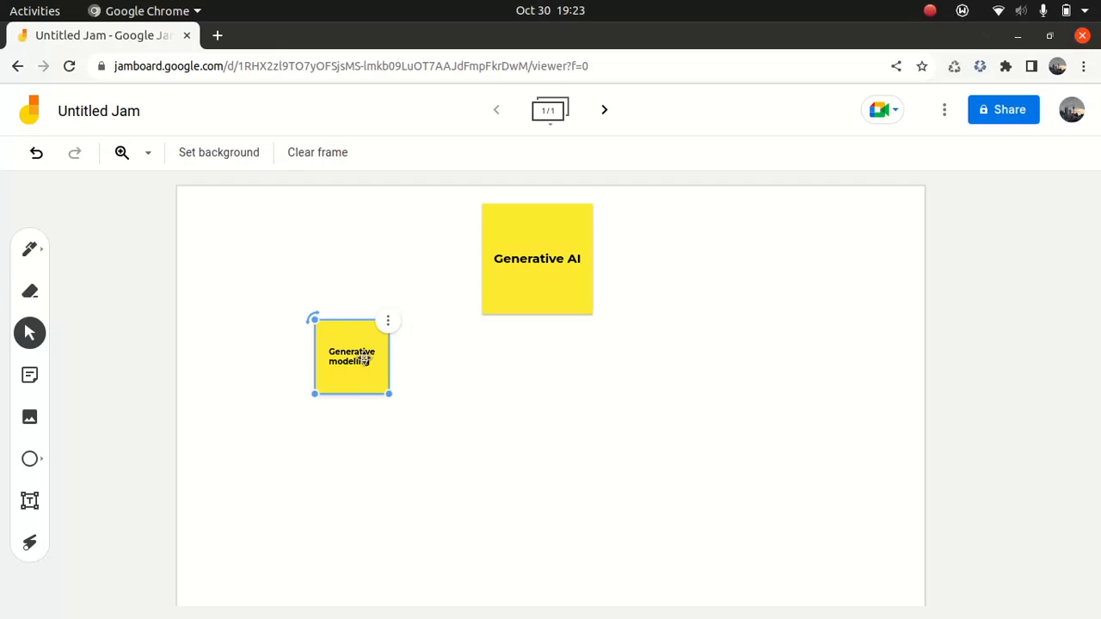
drag(351, 354, 323, 310)
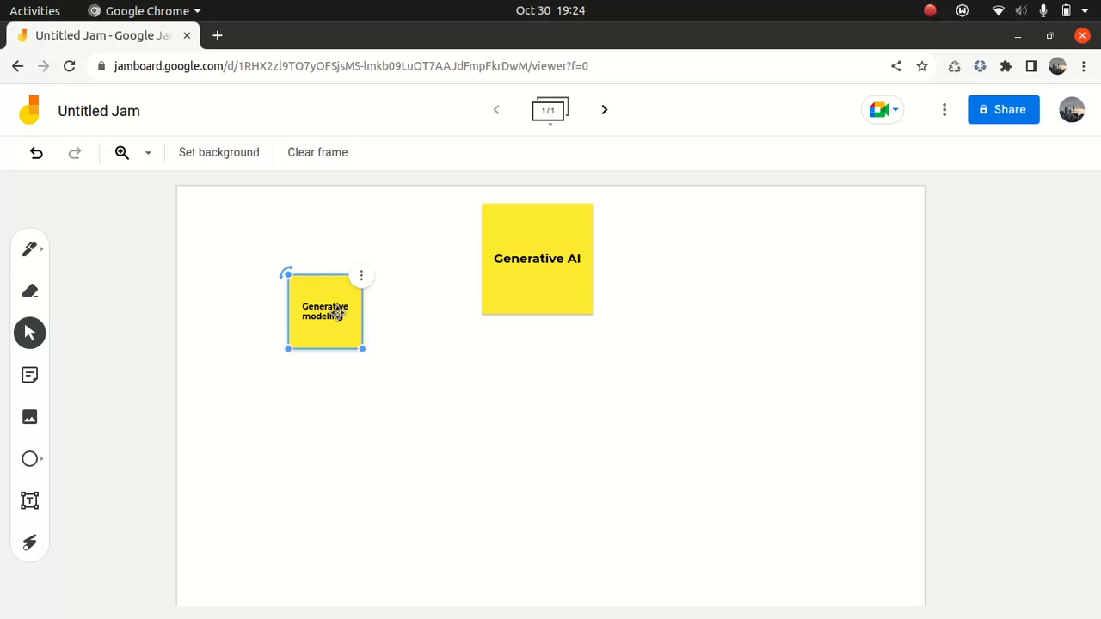
drag(325, 310, 372, 341)
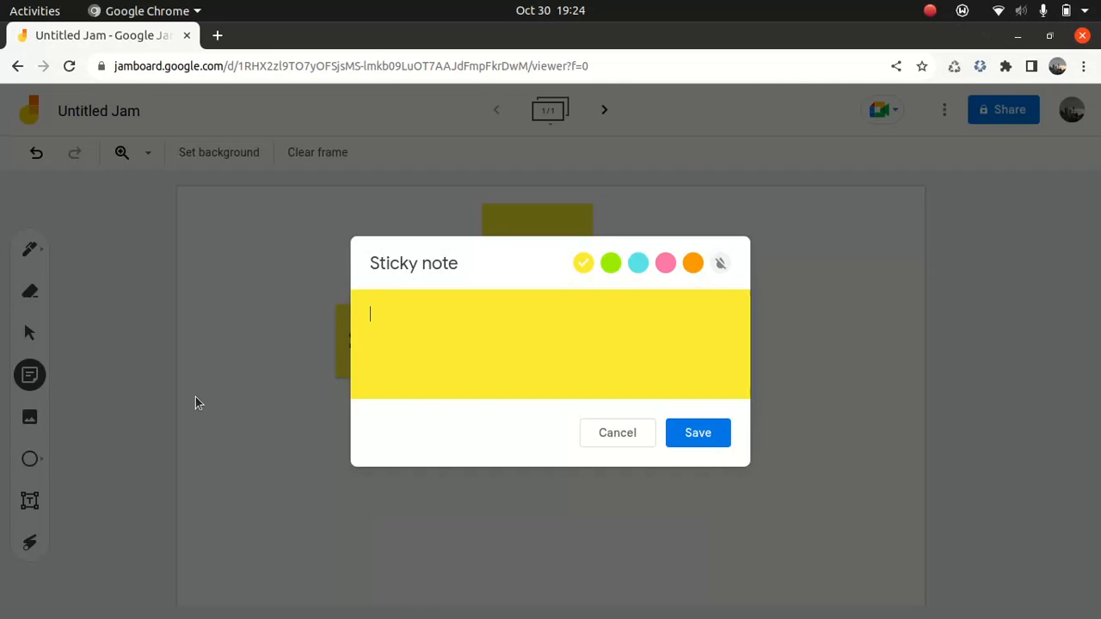
Write 'GAN - Generative Adversarial network' in a new note and colour it green
text(GAN)
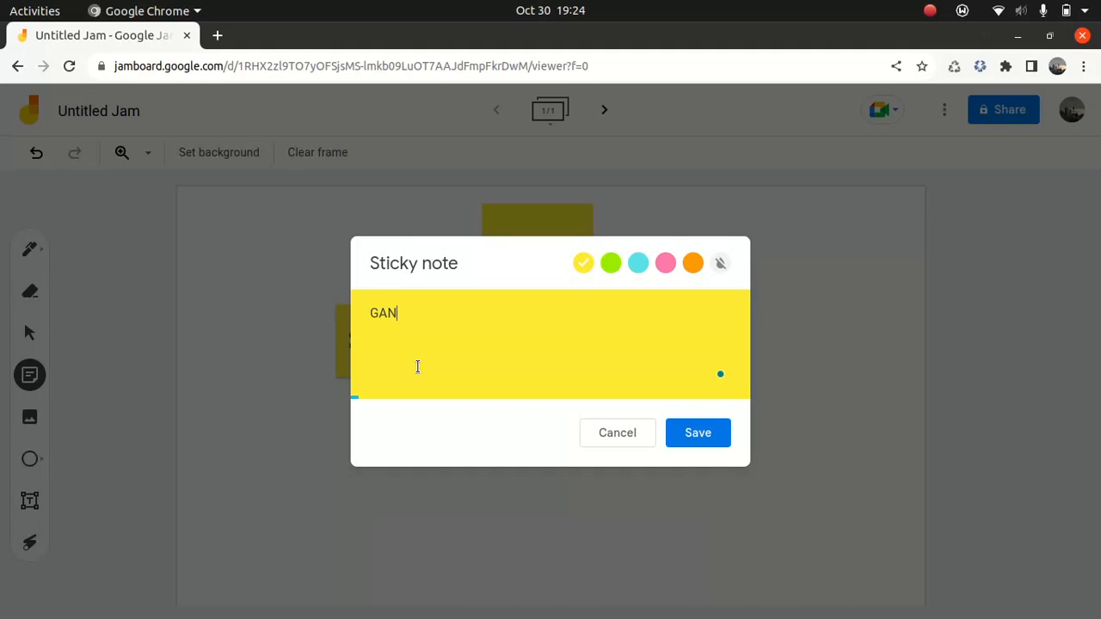
text(- Genera)
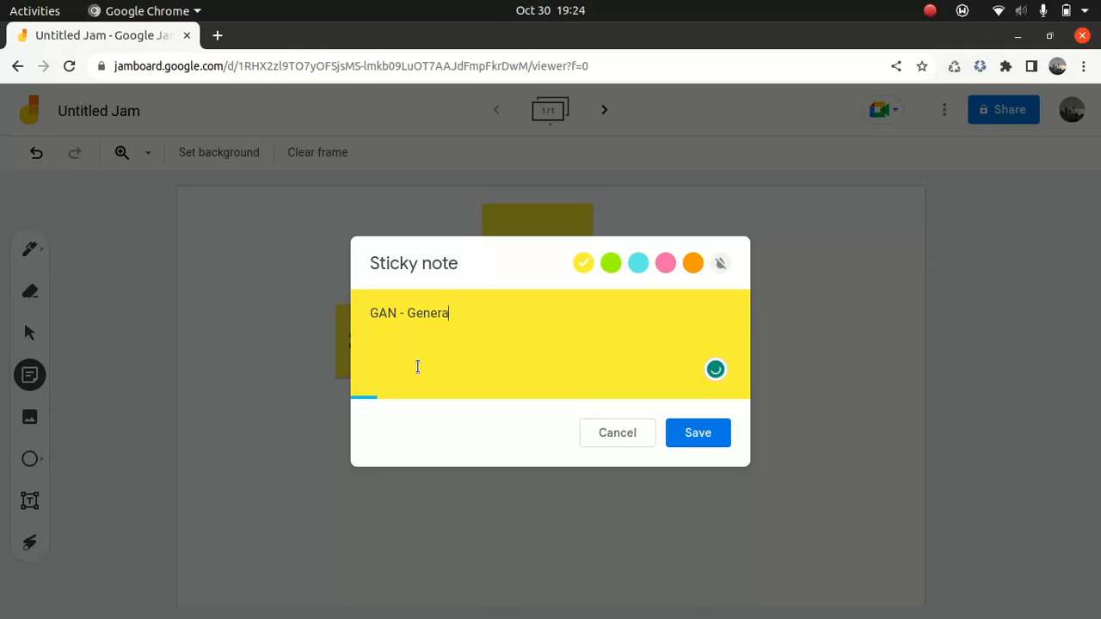
text(tive Adv)
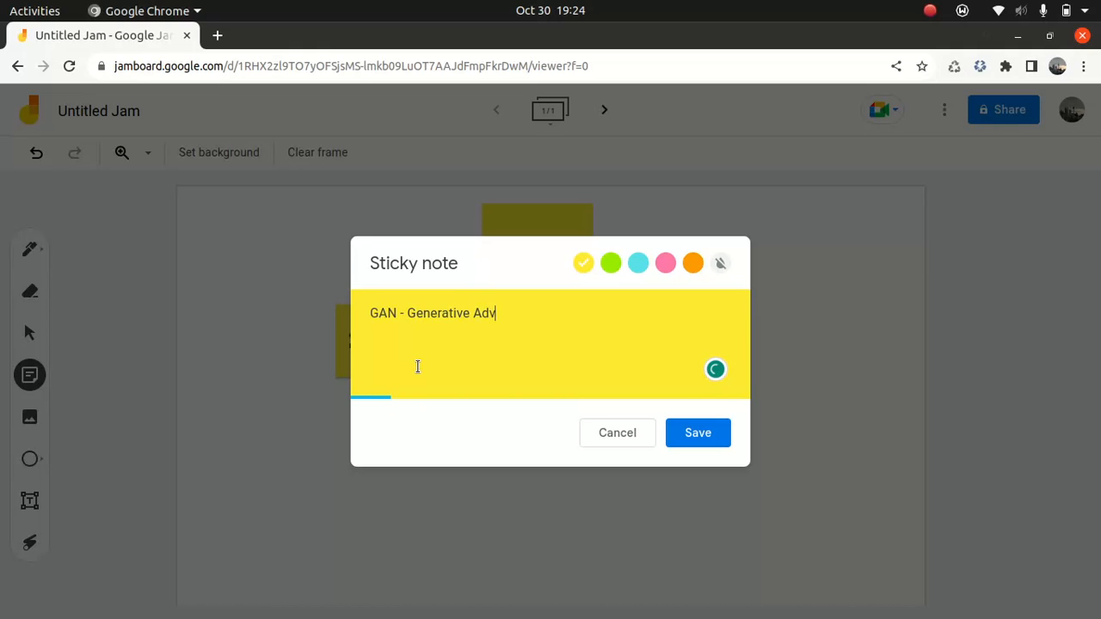
text(ers)
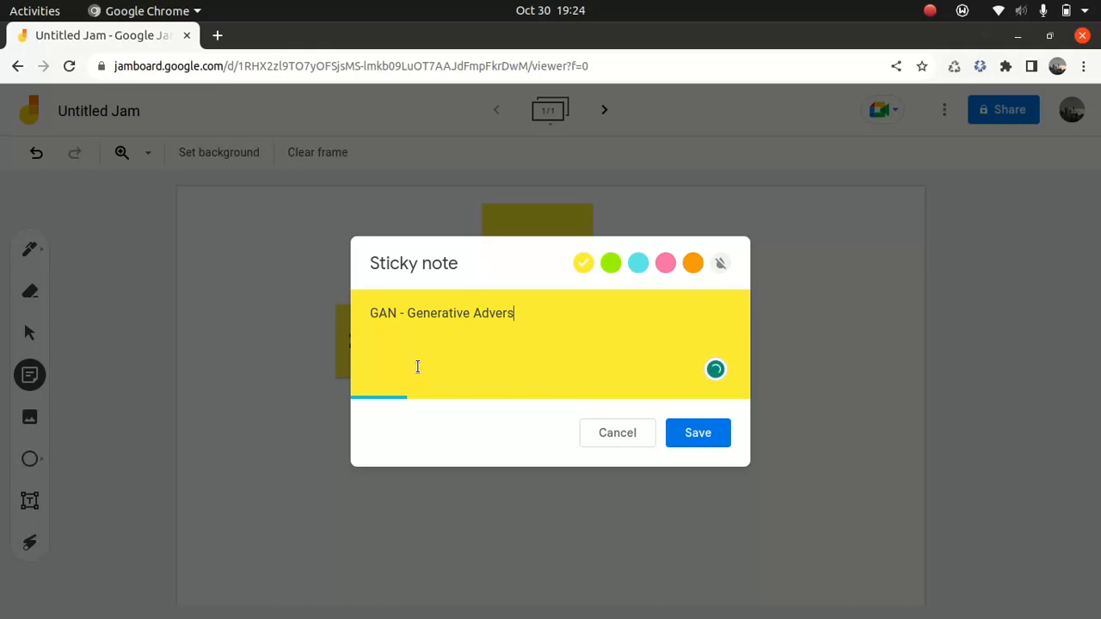
text(arial network)
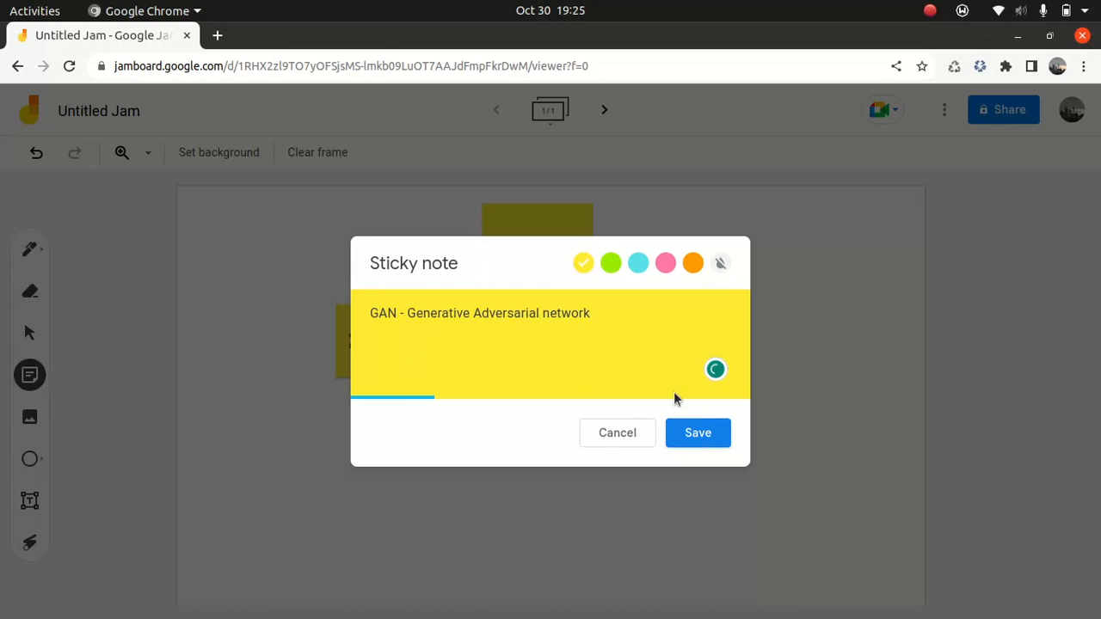
click(609, 262)
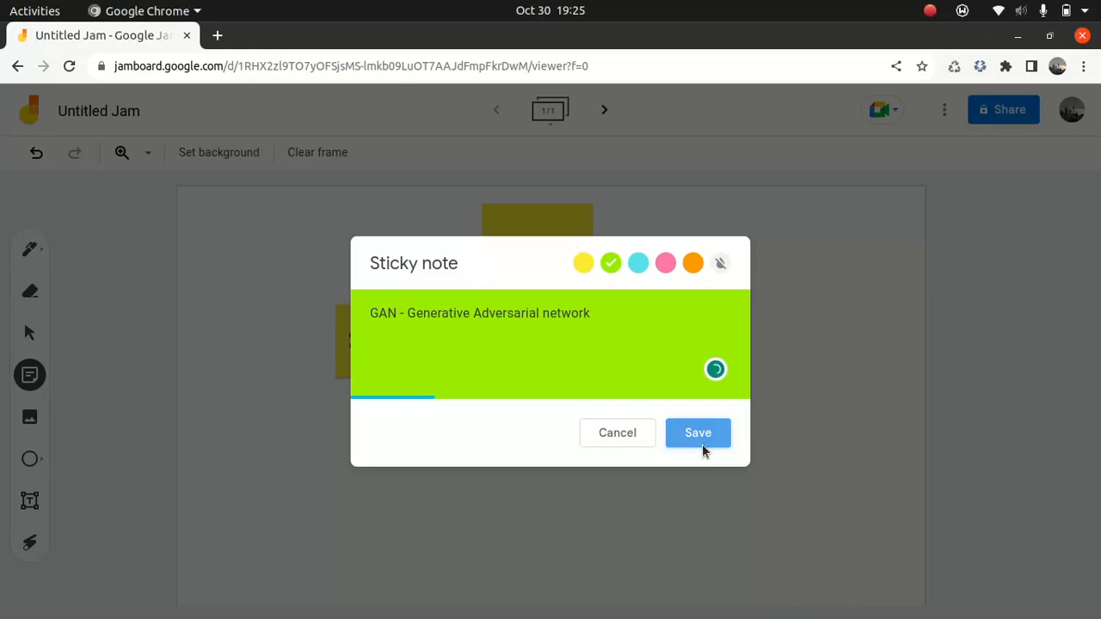
Save the GAN note, add a green 'Variational Autoencoders' note, and dismiss the blank note
click(698, 434)
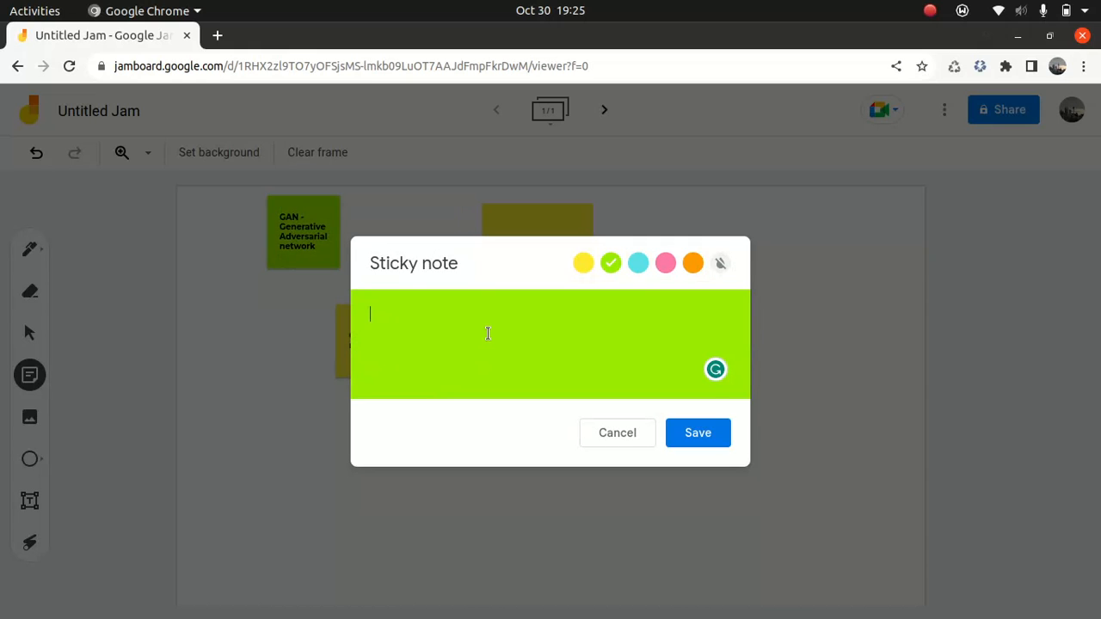
text(Variati)
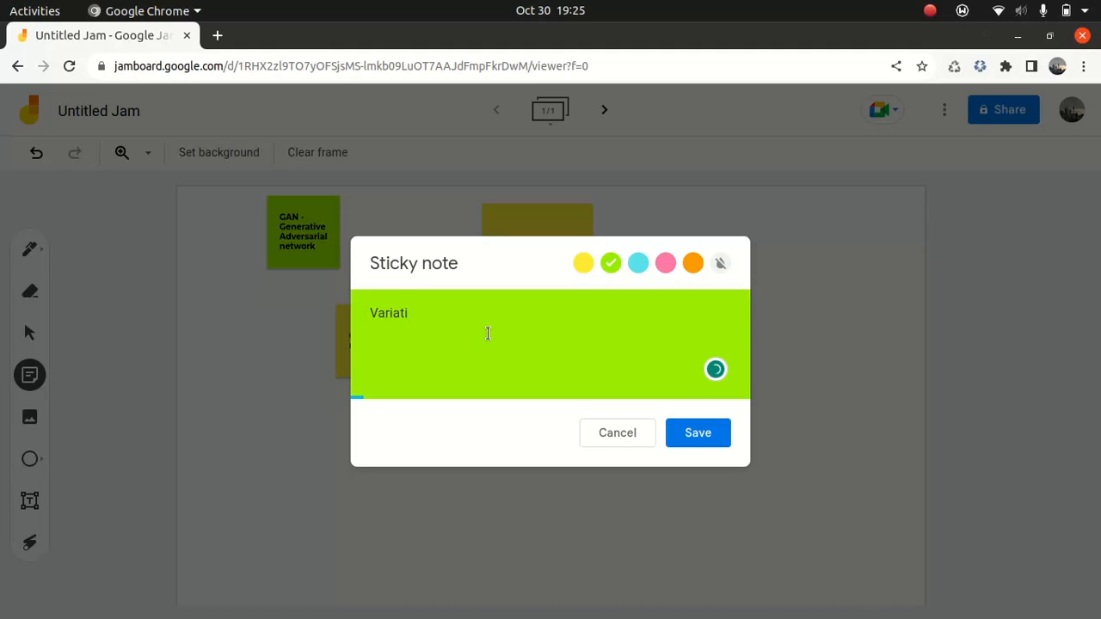
text(onal)
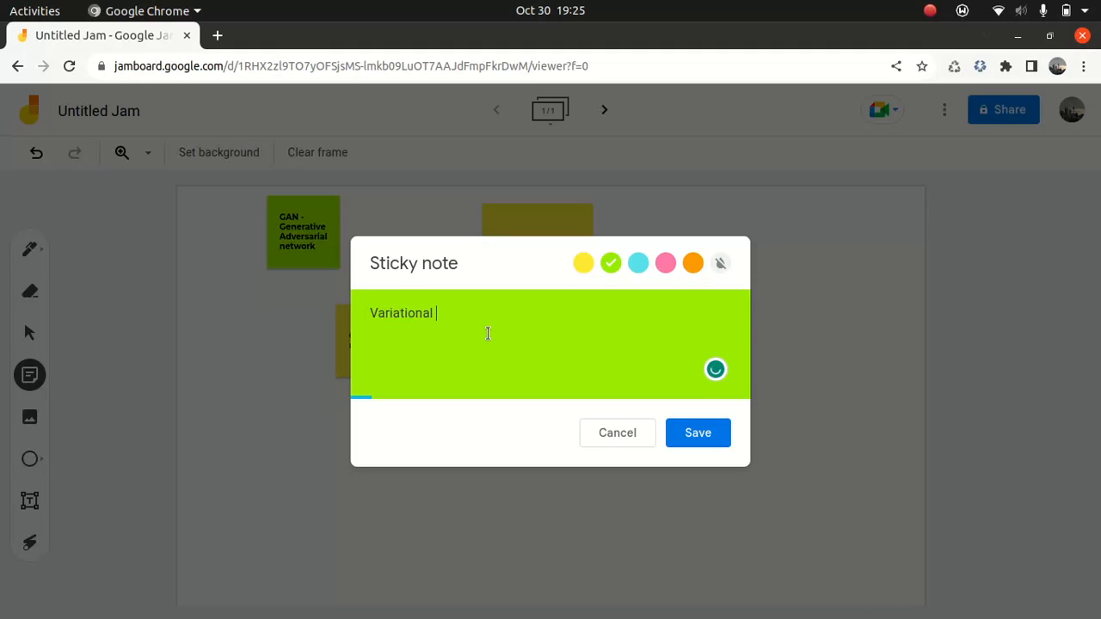
text(Aut)
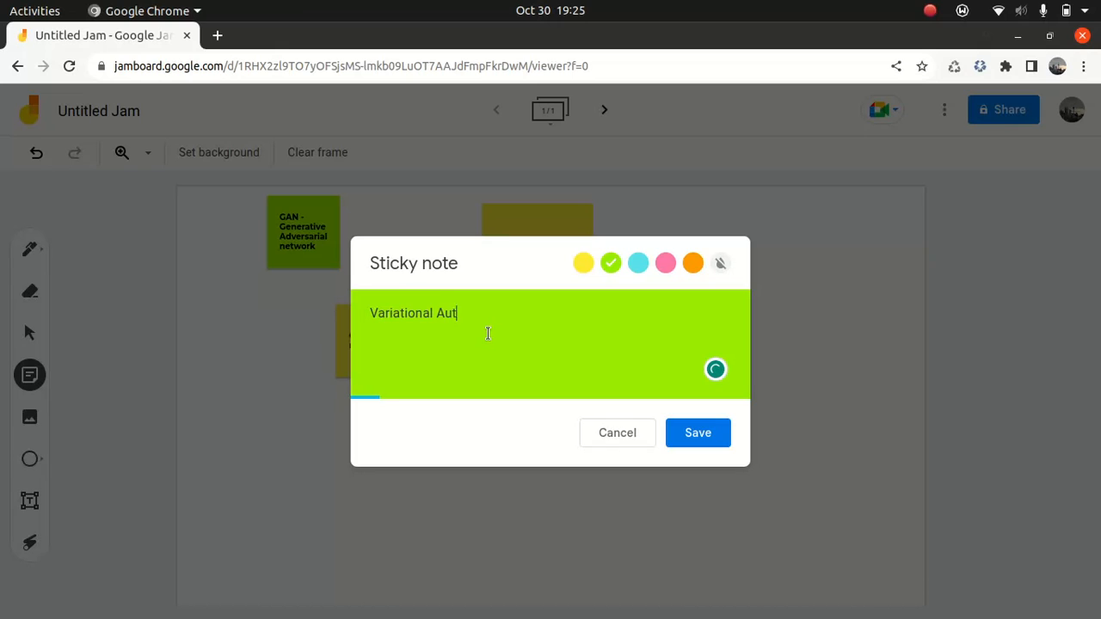
text(oen)
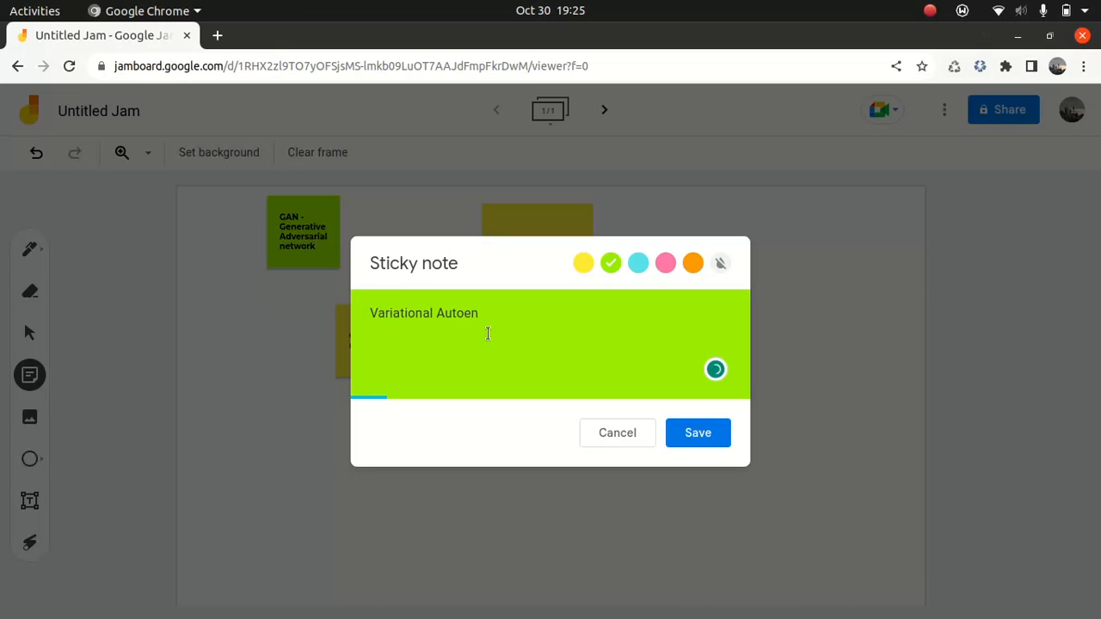
text(coders)
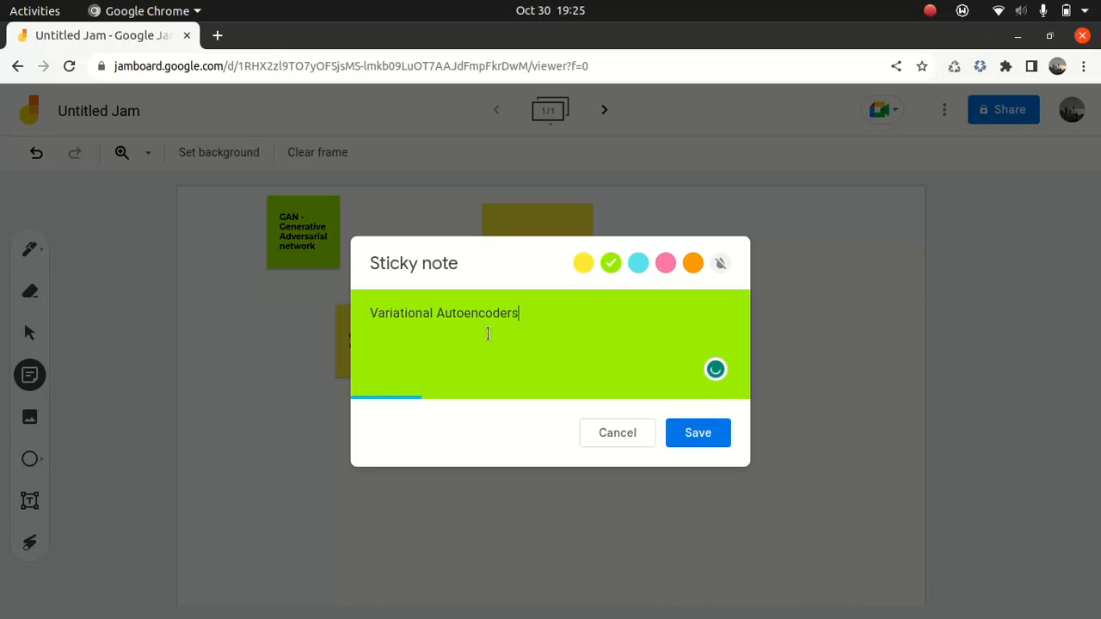
click(699, 434)
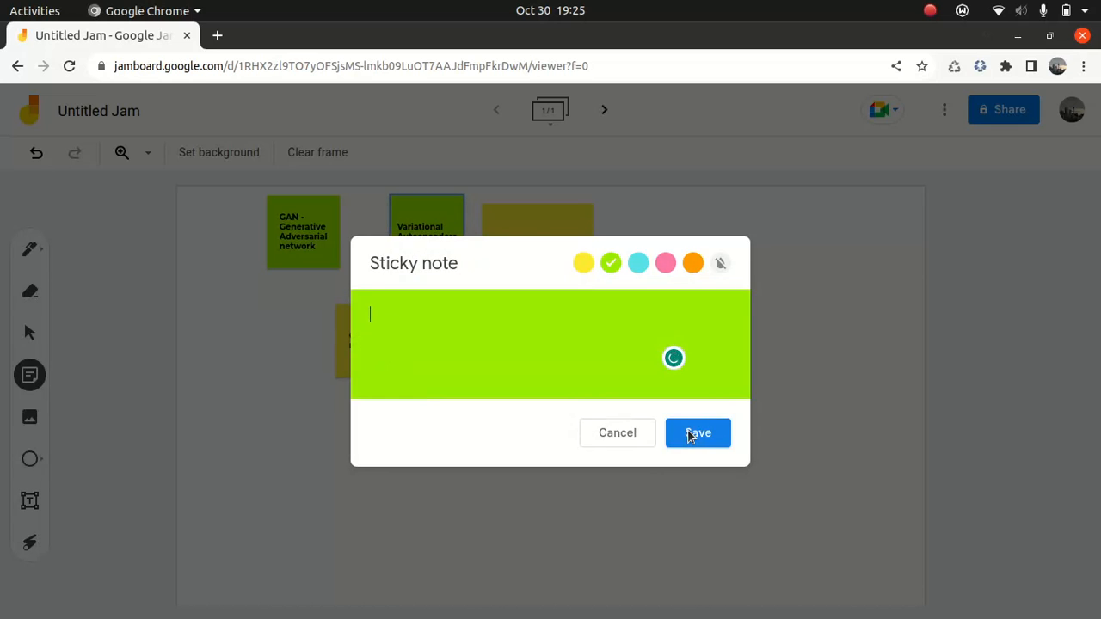
click(698, 433)
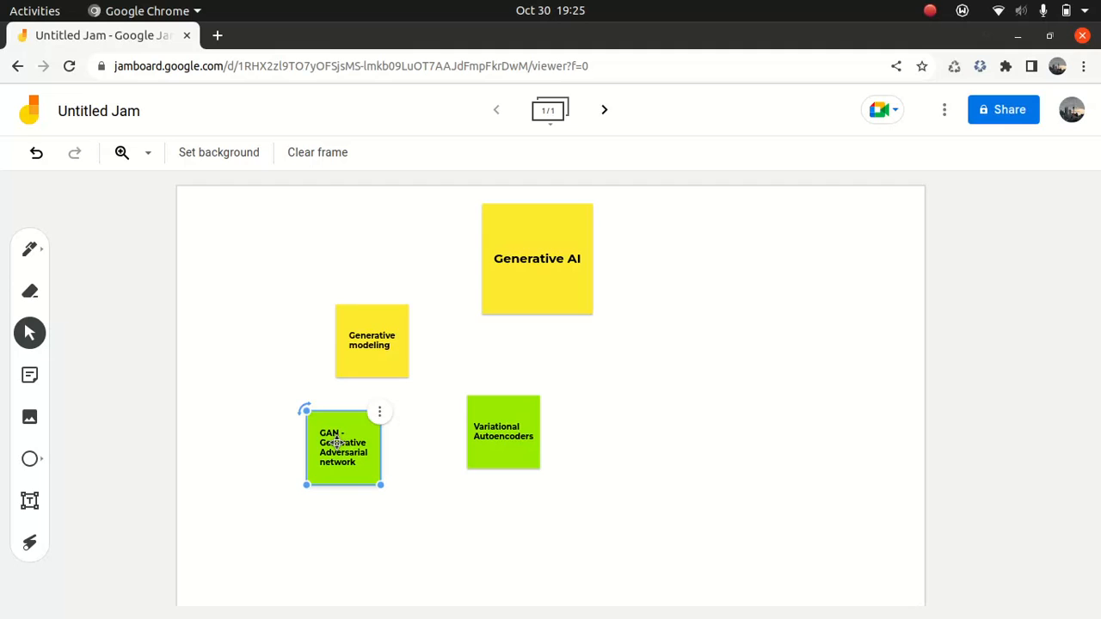
mouse_move(433, 414)
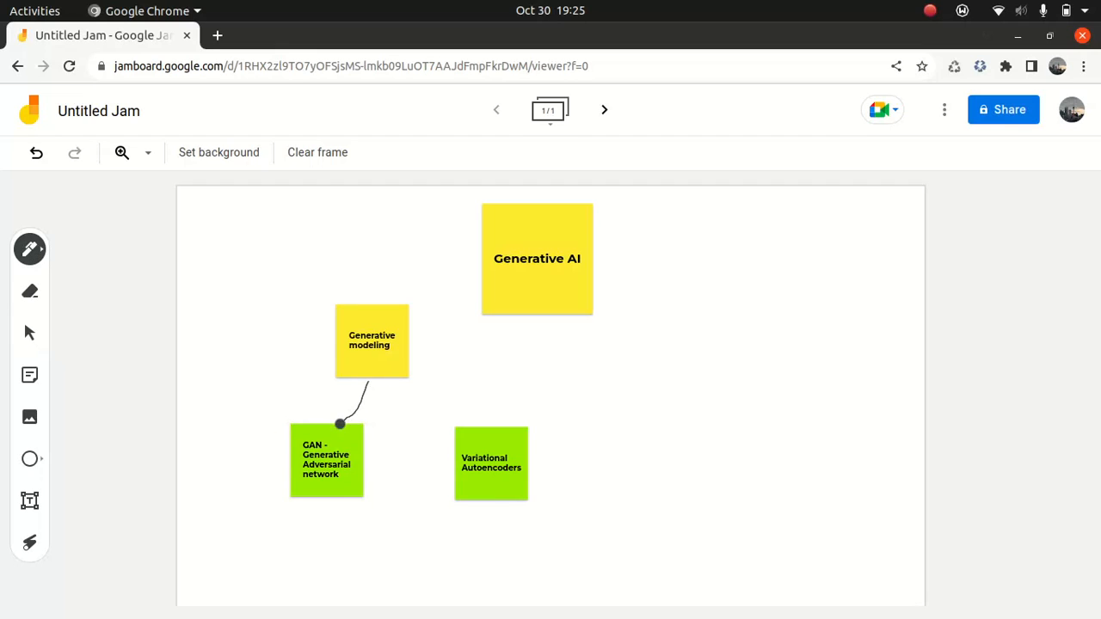
Draw a pen arrow linking Generative modeling down to the GAN note
drag(340, 422, 468, 422)
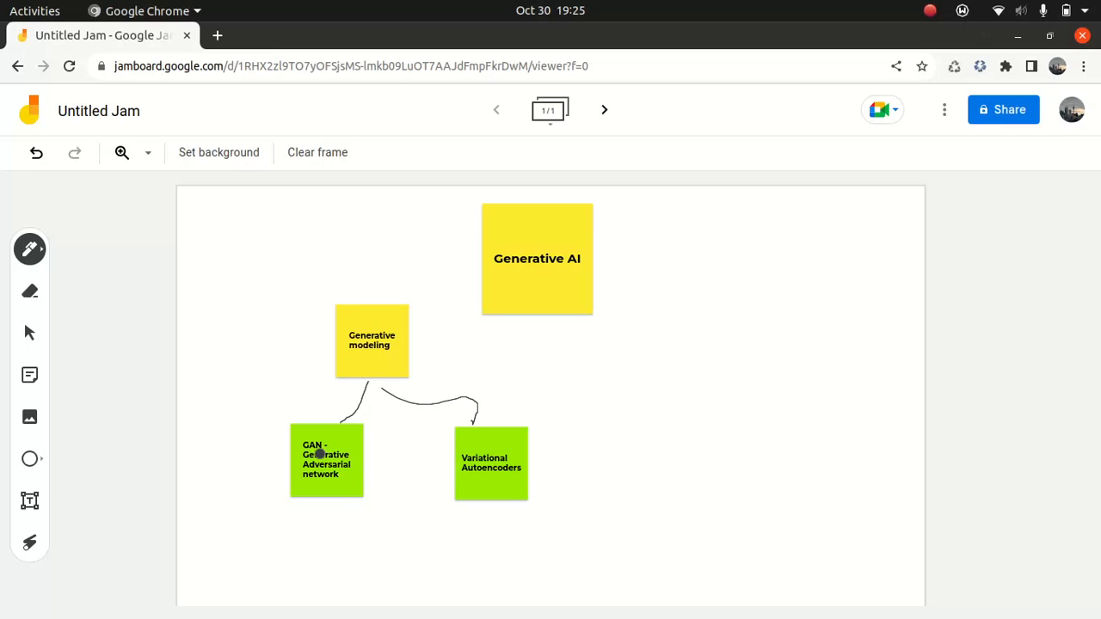
mouse_move(62, 327)
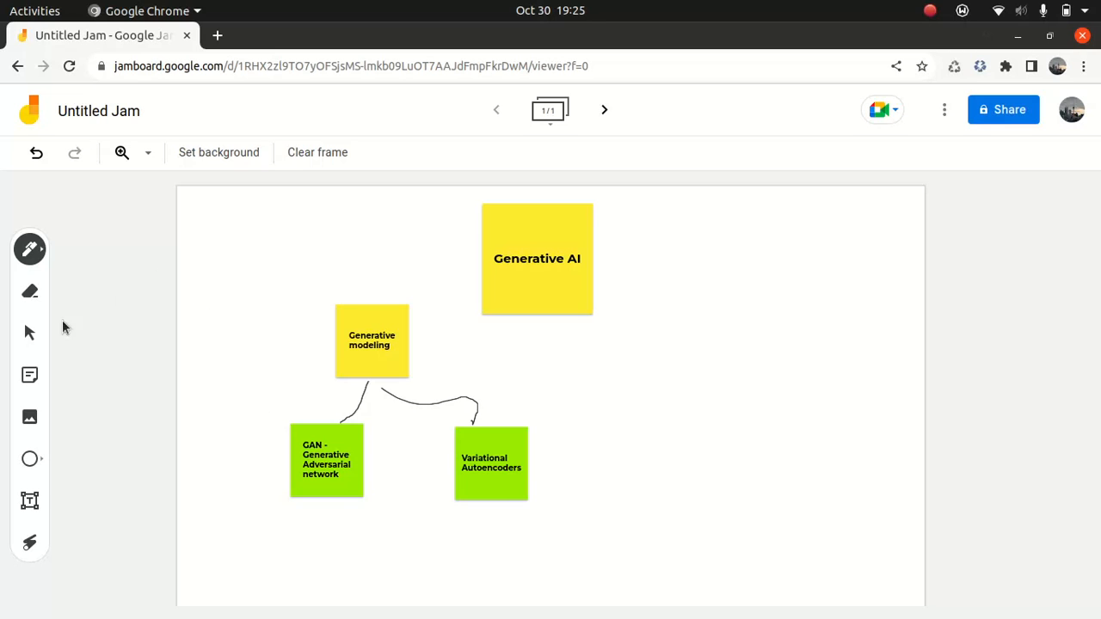
Edit the GAN note to read 'GANs - Generative Adversarial network' and save it
click(29, 375)
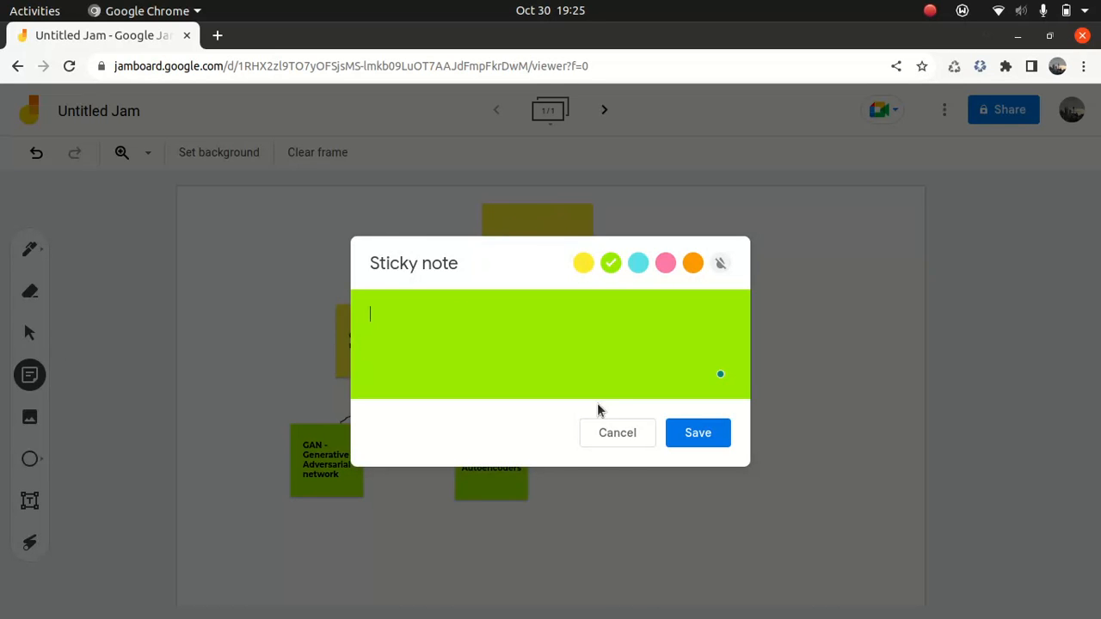
text(GAN - Generative Adversarial network)
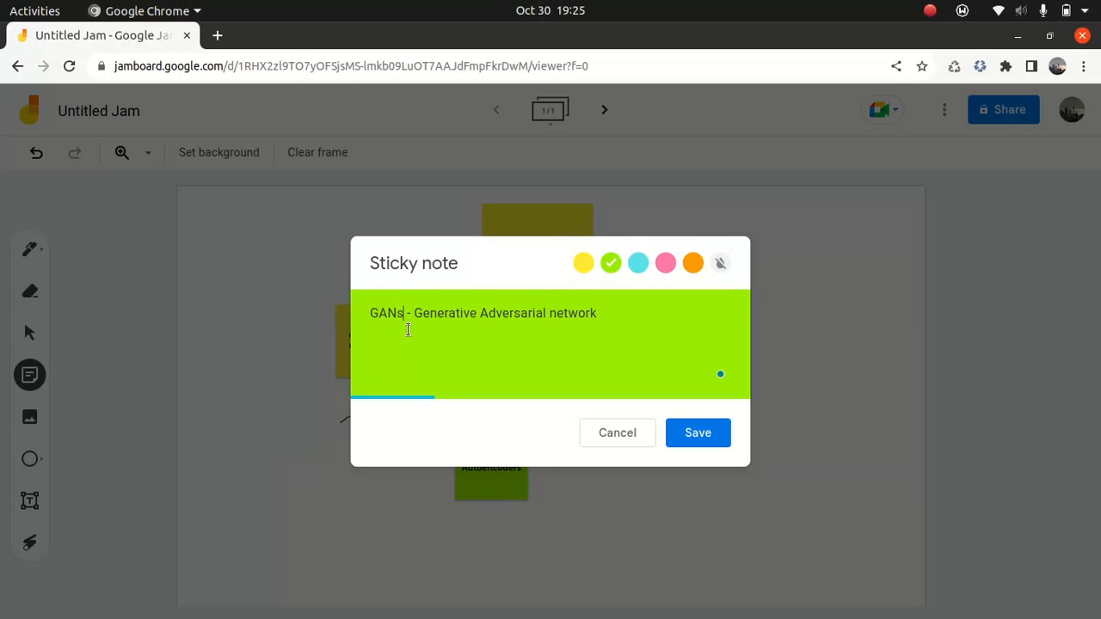
click(699, 434)
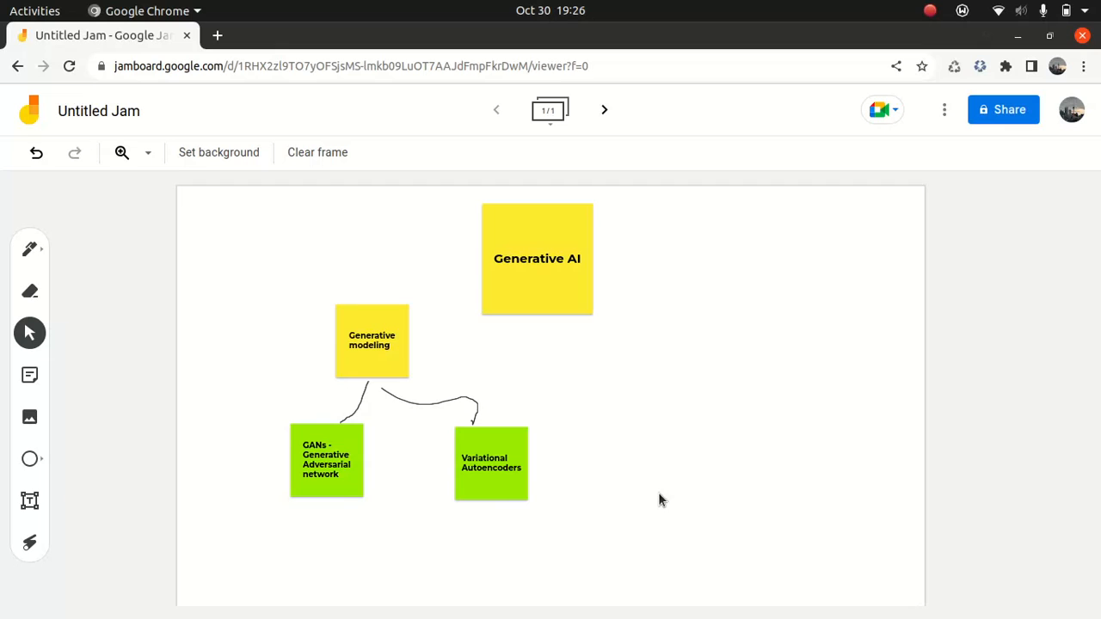
mouse_move(403, 365)
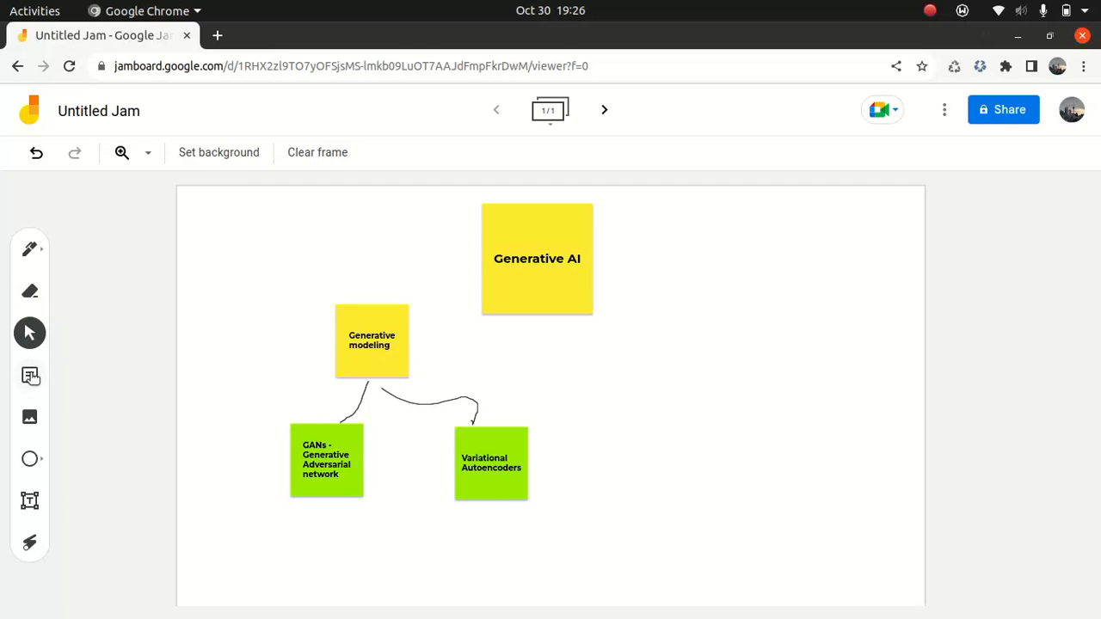
Save a green note reading '2 Neural networks+ Generator+Discriminator'
text(N)
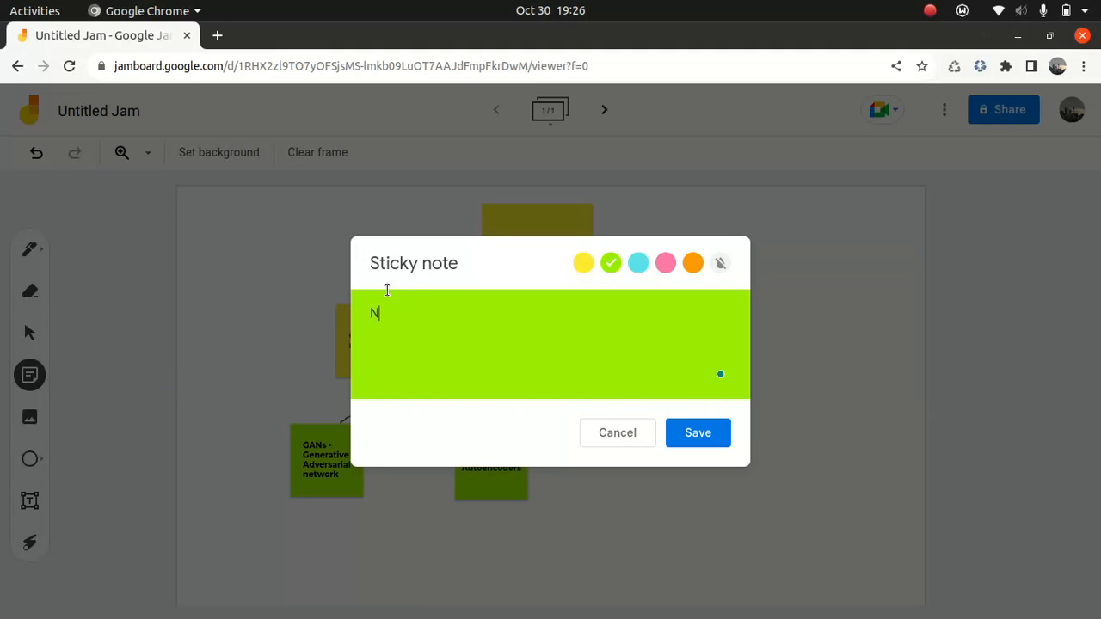
text(eural)
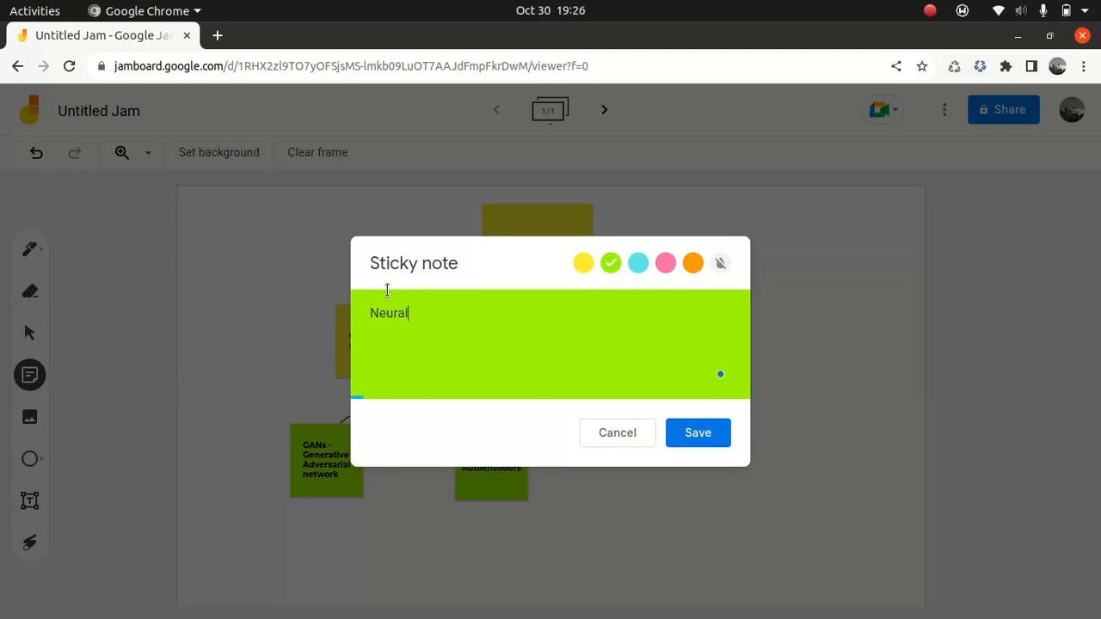
text(networks)
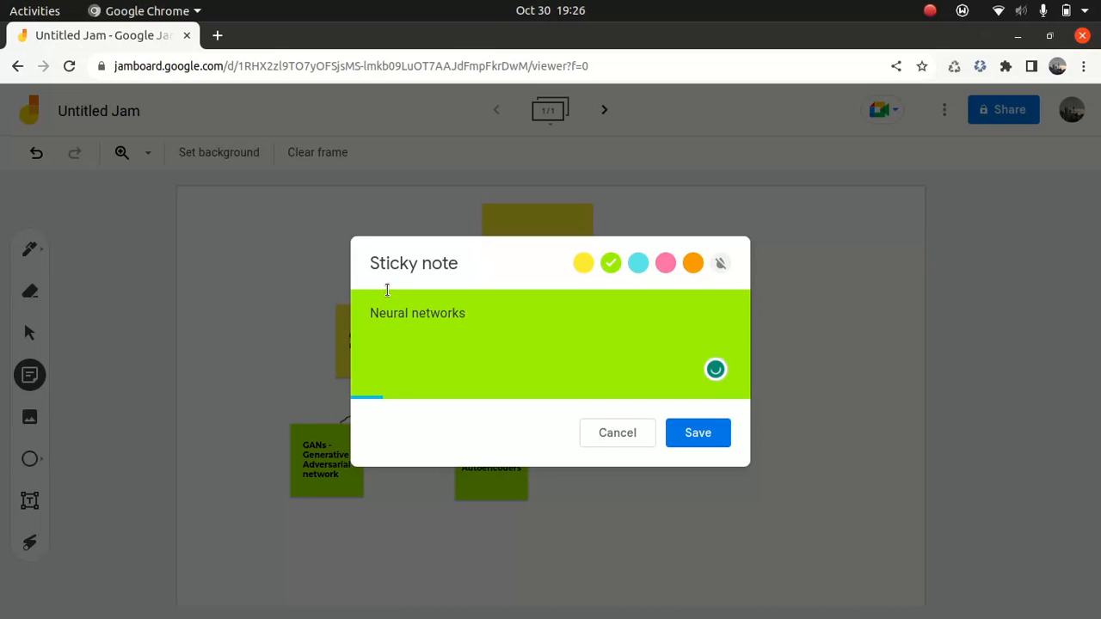
click(412, 314)
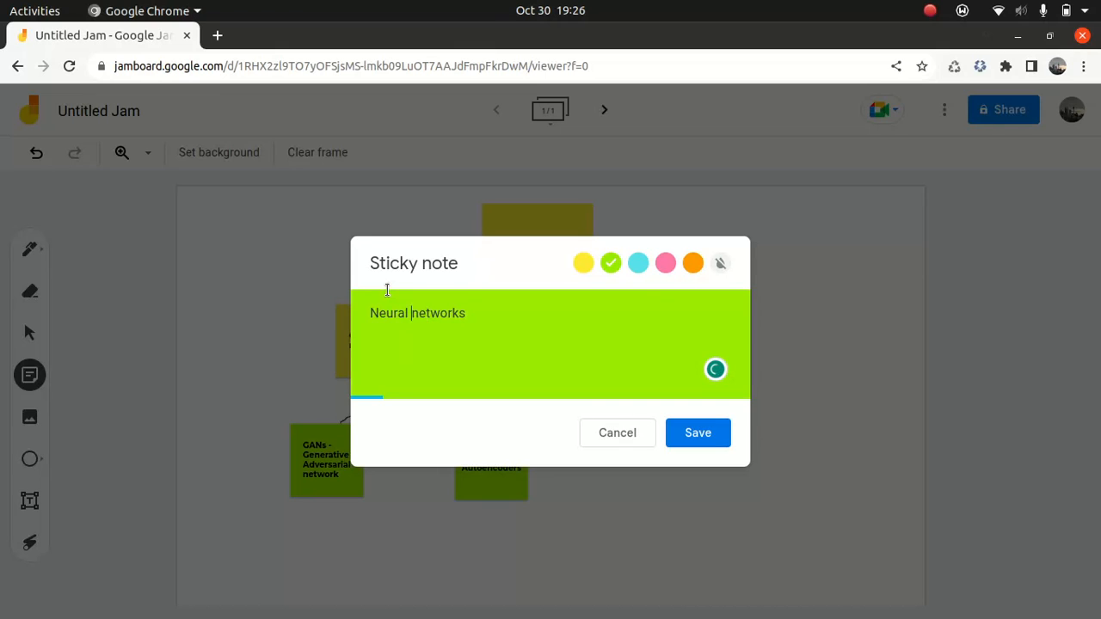
text(2)
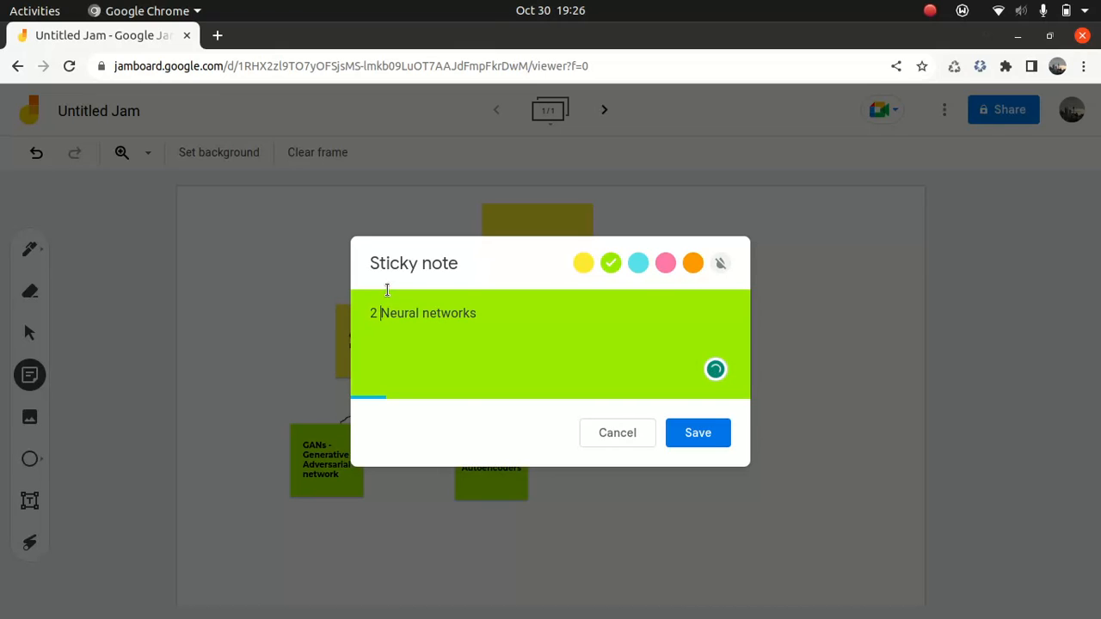
text(+)
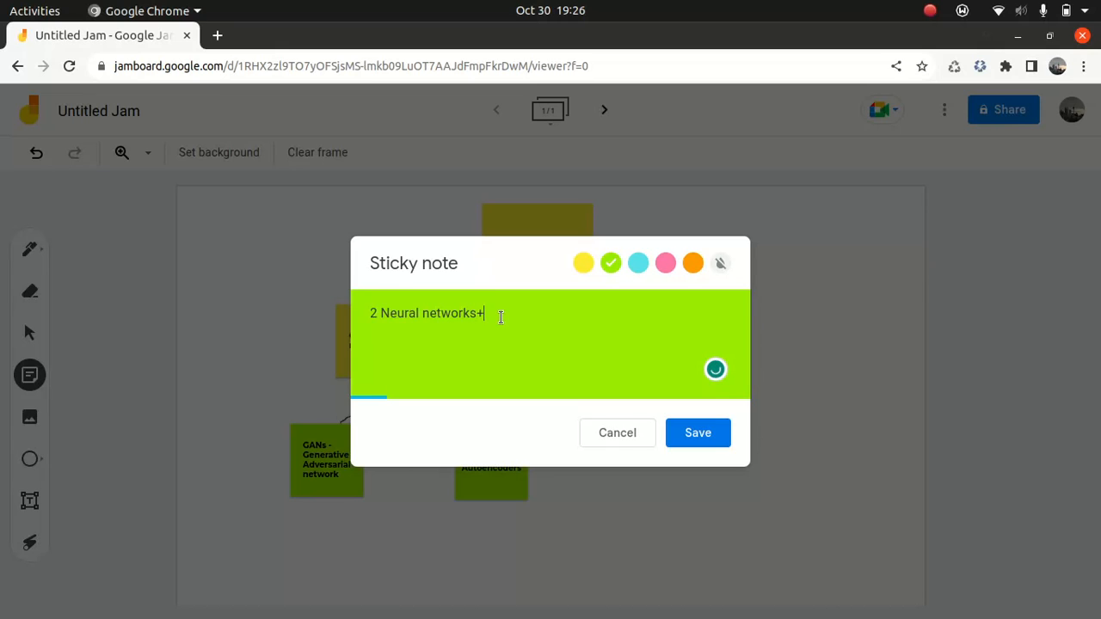
text(G)
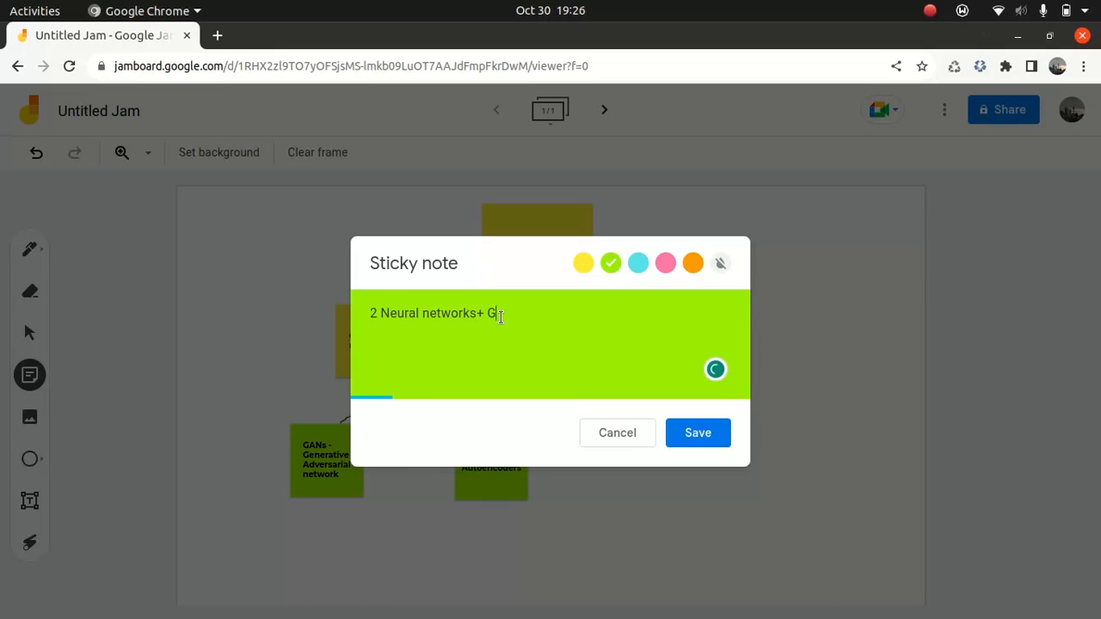
text(enerator+)
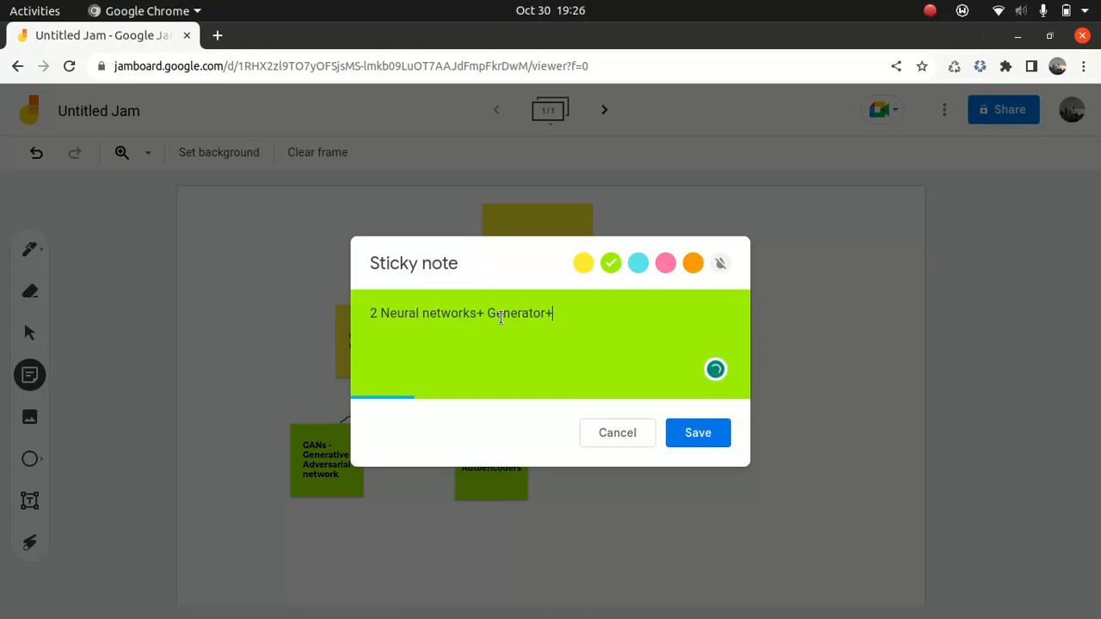
text(Disc)
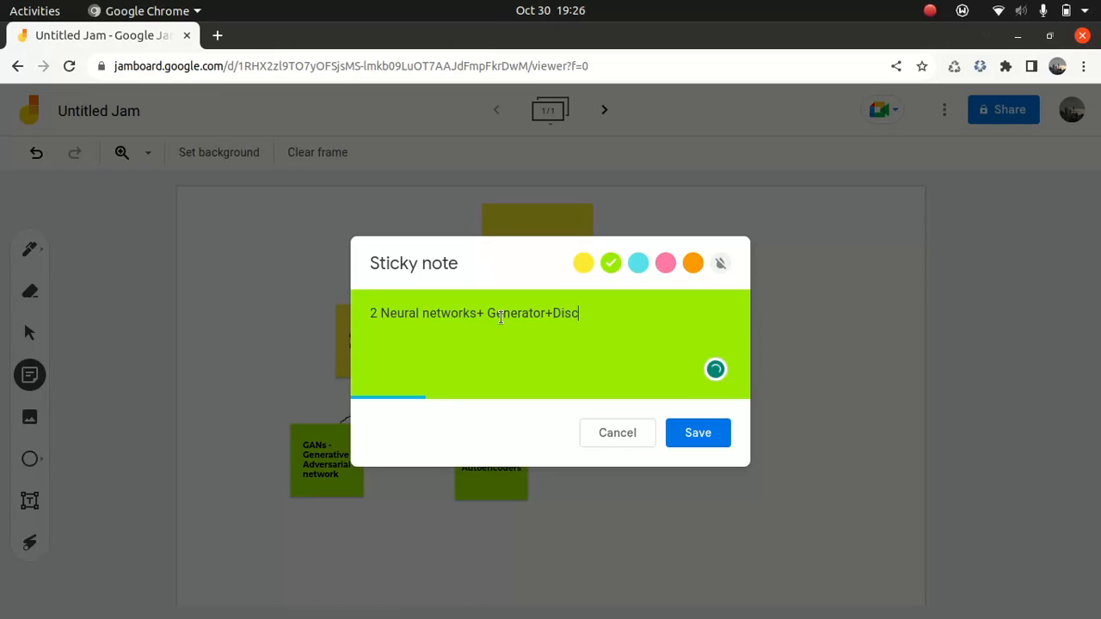
text(riminator)
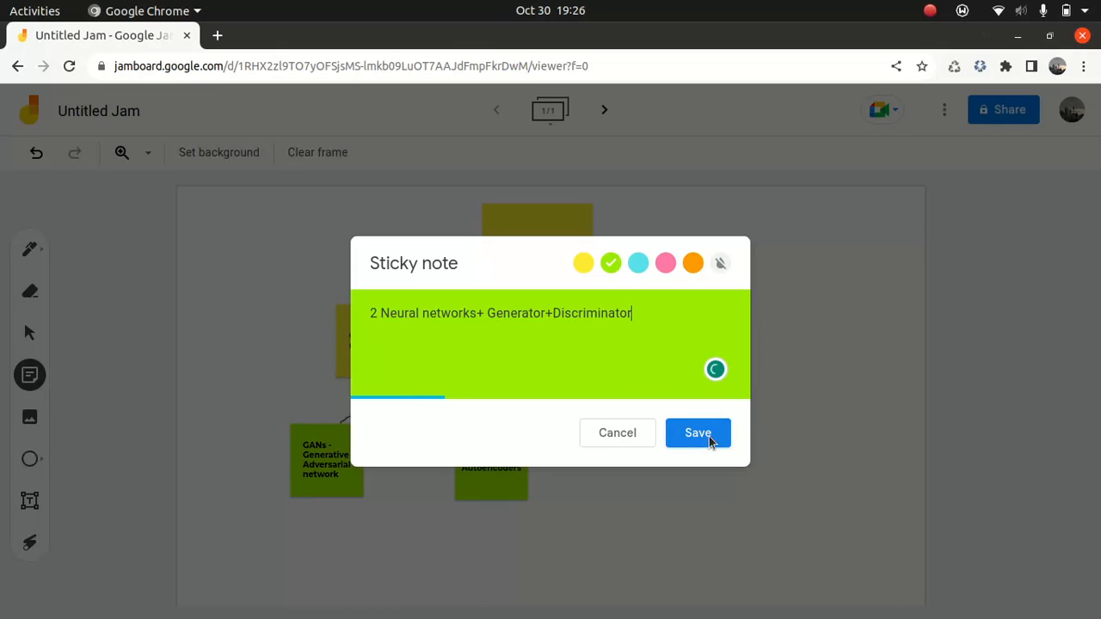
click(698, 433)
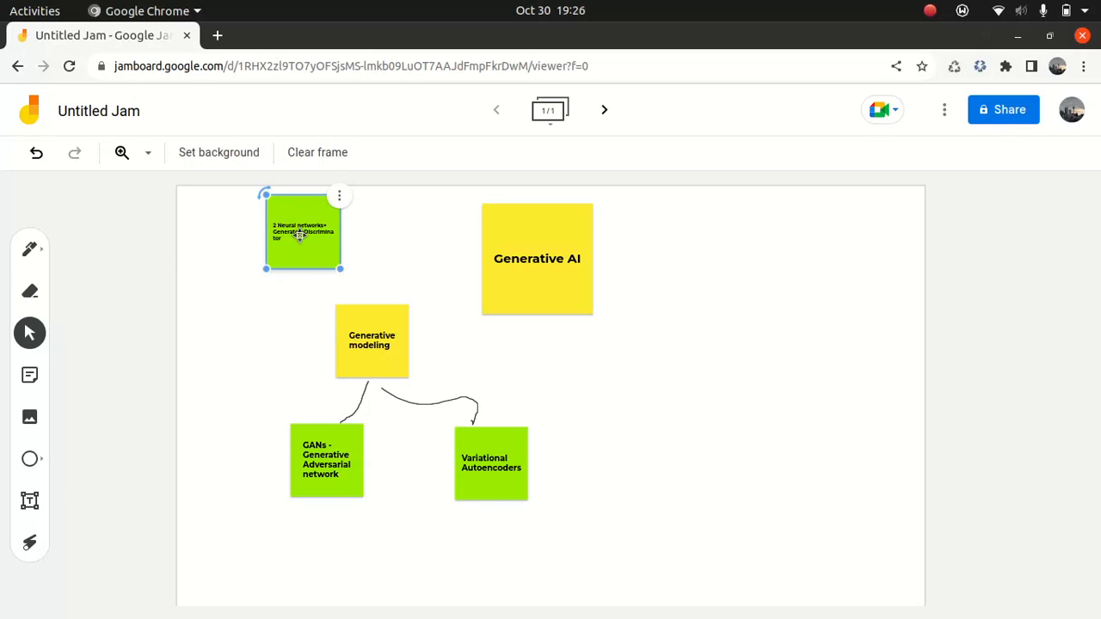
Drag the neural networks note down, GANs left, and Variational Autoencoders up beside GANs
drag(303, 232, 375, 575)
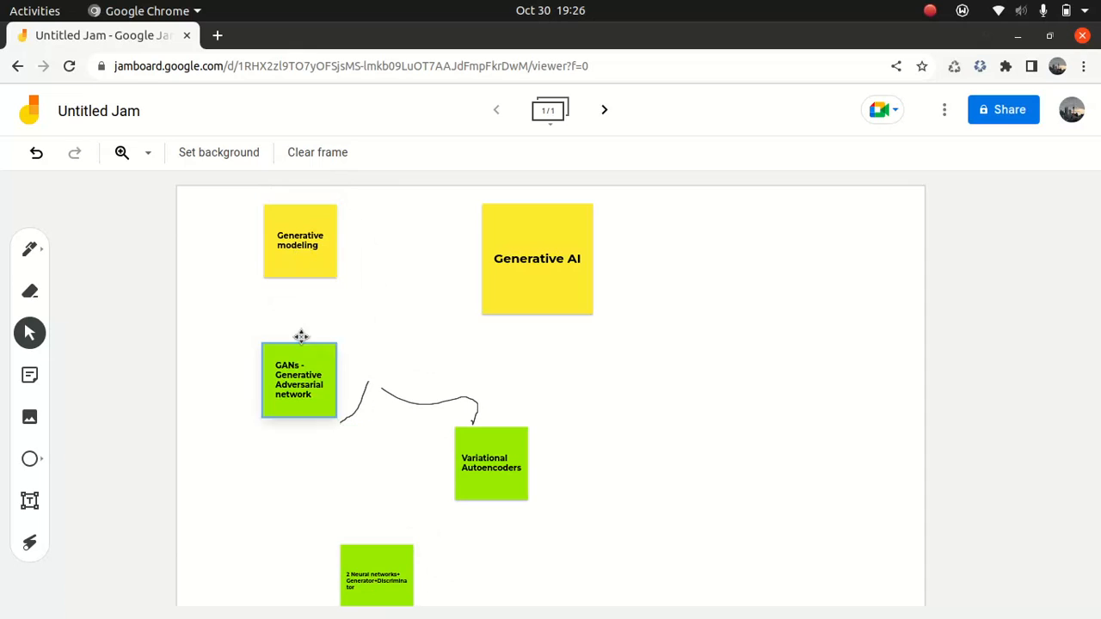
drag(492, 464, 384, 336)
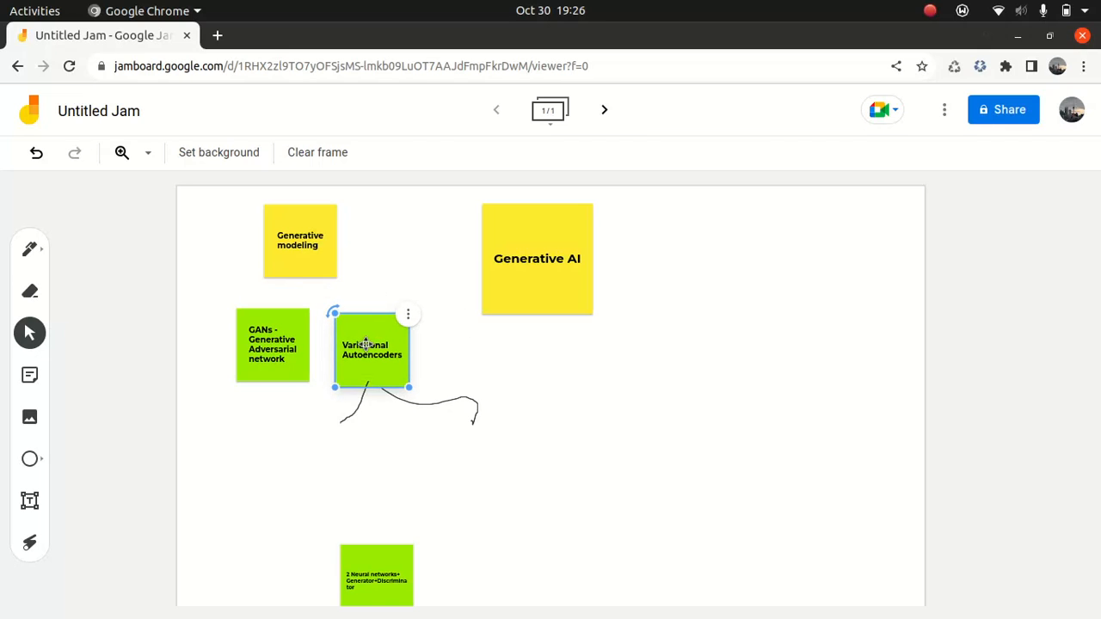
drag(377, 575, 279, 440)
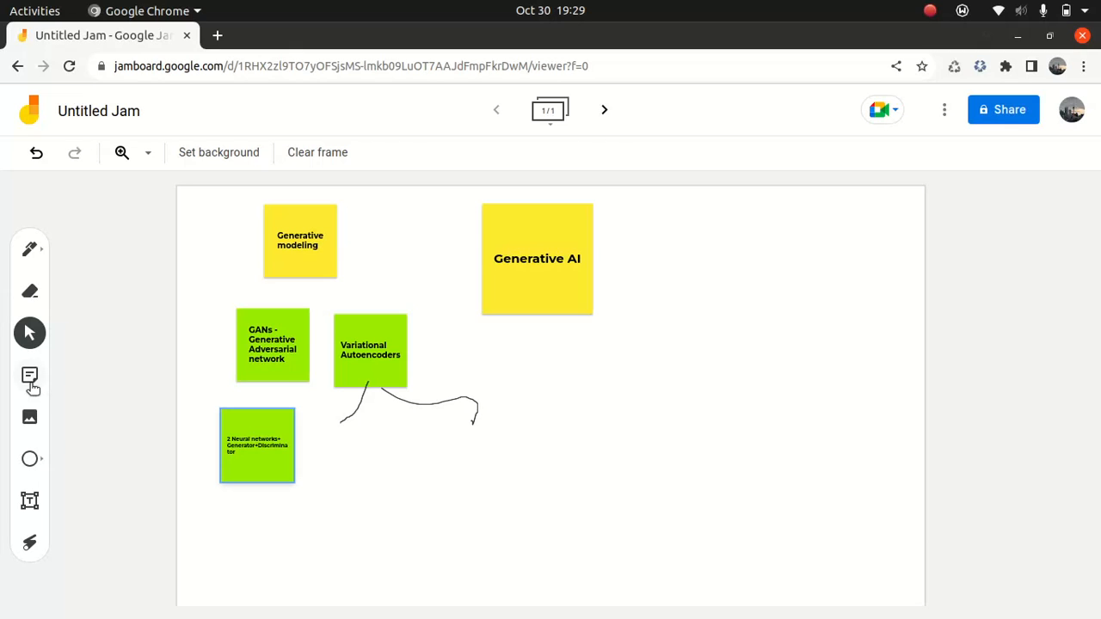
Save a green 'LLM- Large language model' note and place it right of Generative AI
click(29, 375)
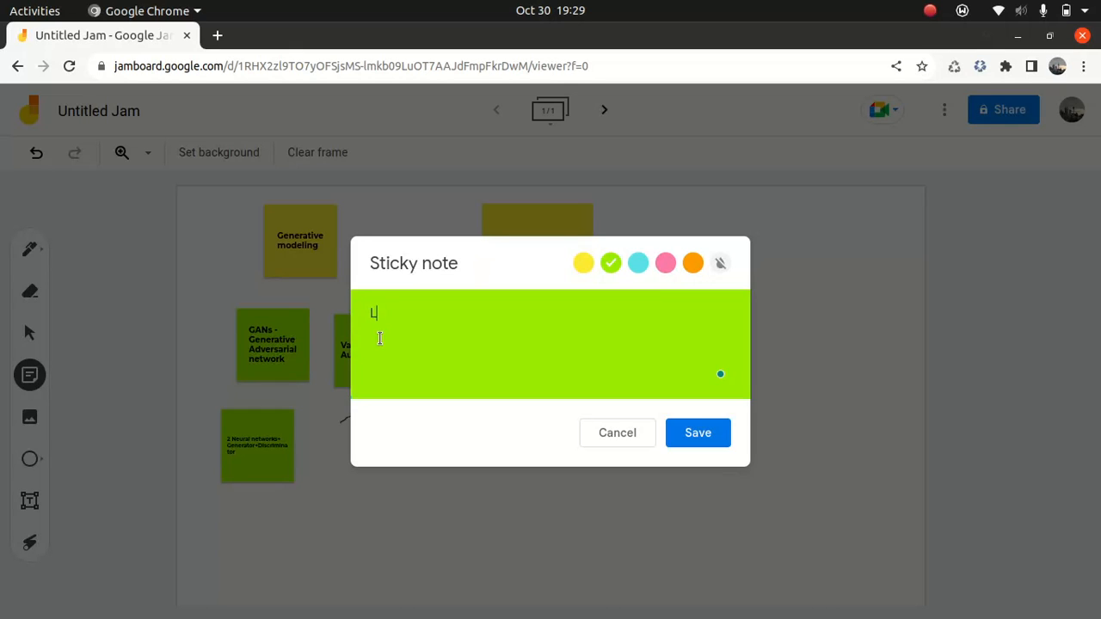
text(LM- l)
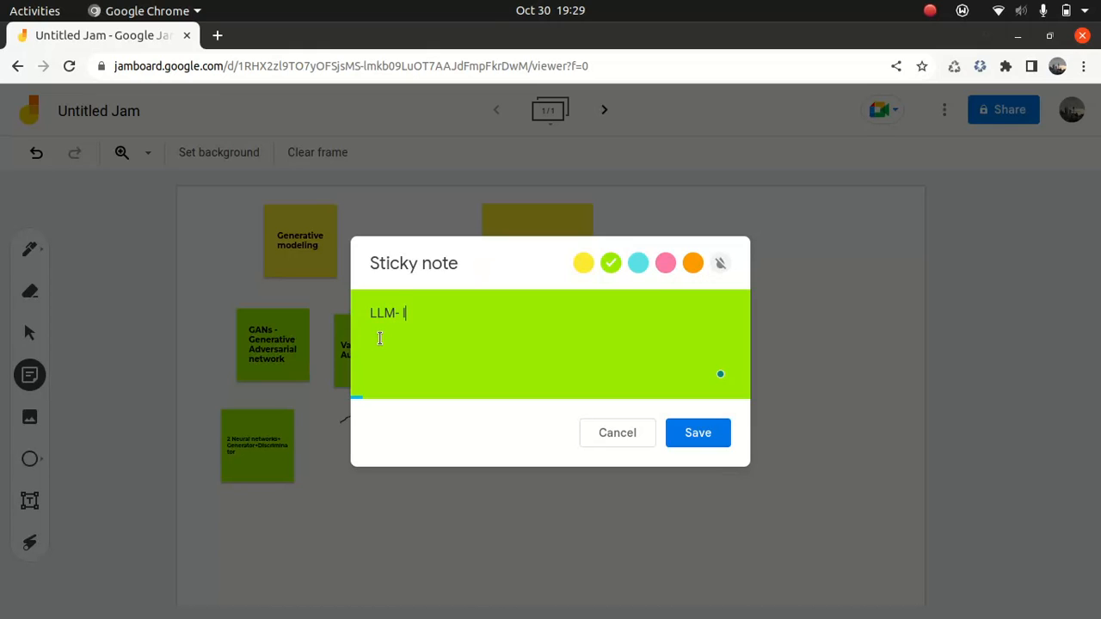
text(Large)
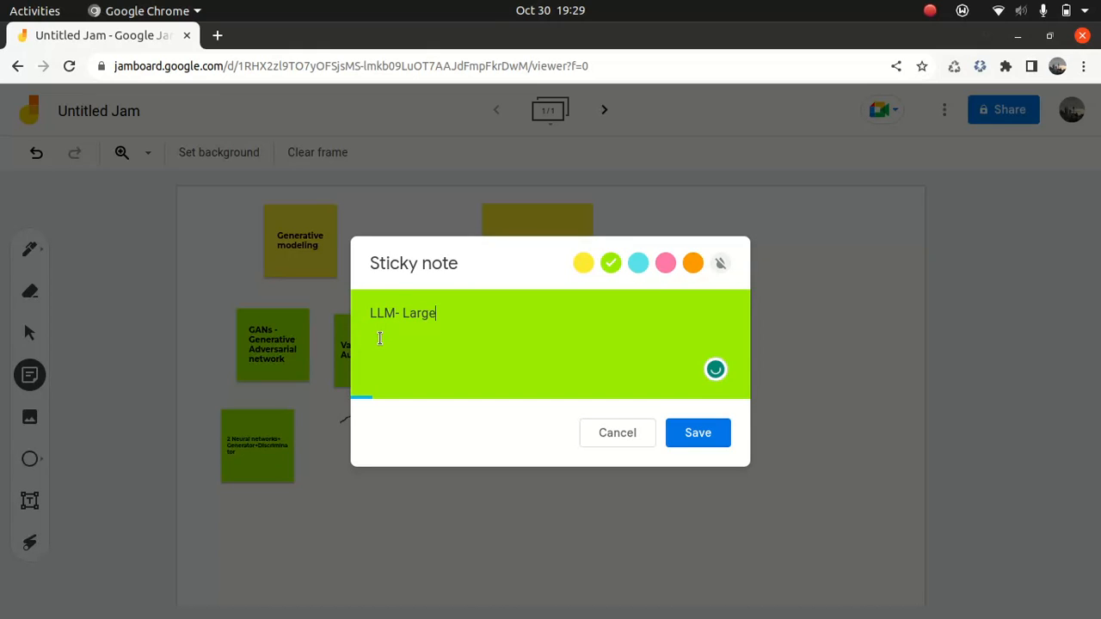
text(language m)
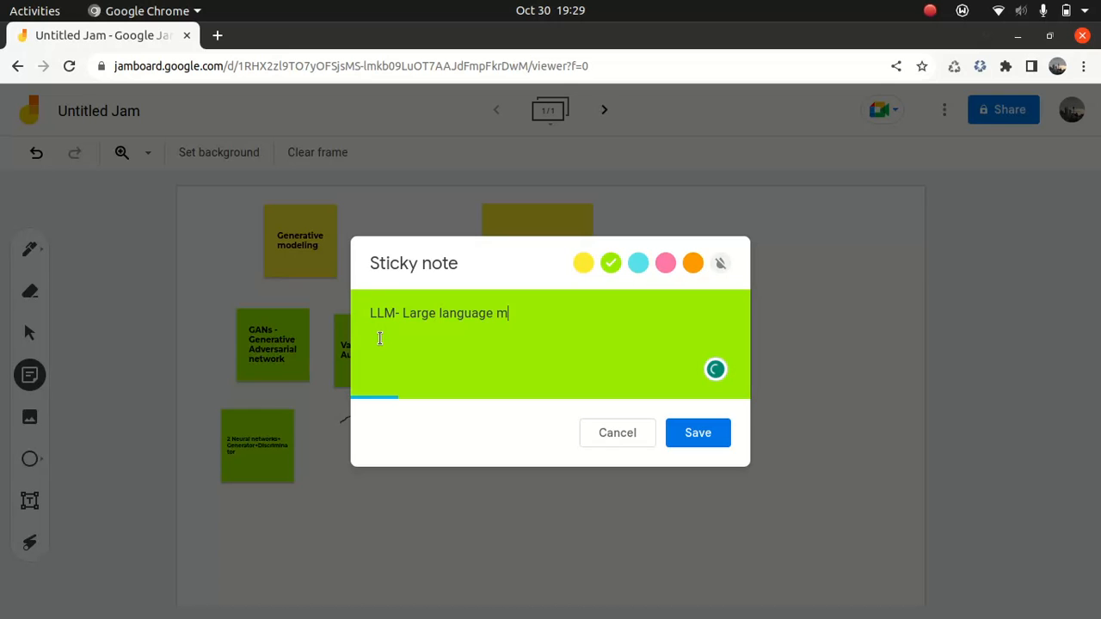
click(698, 434)
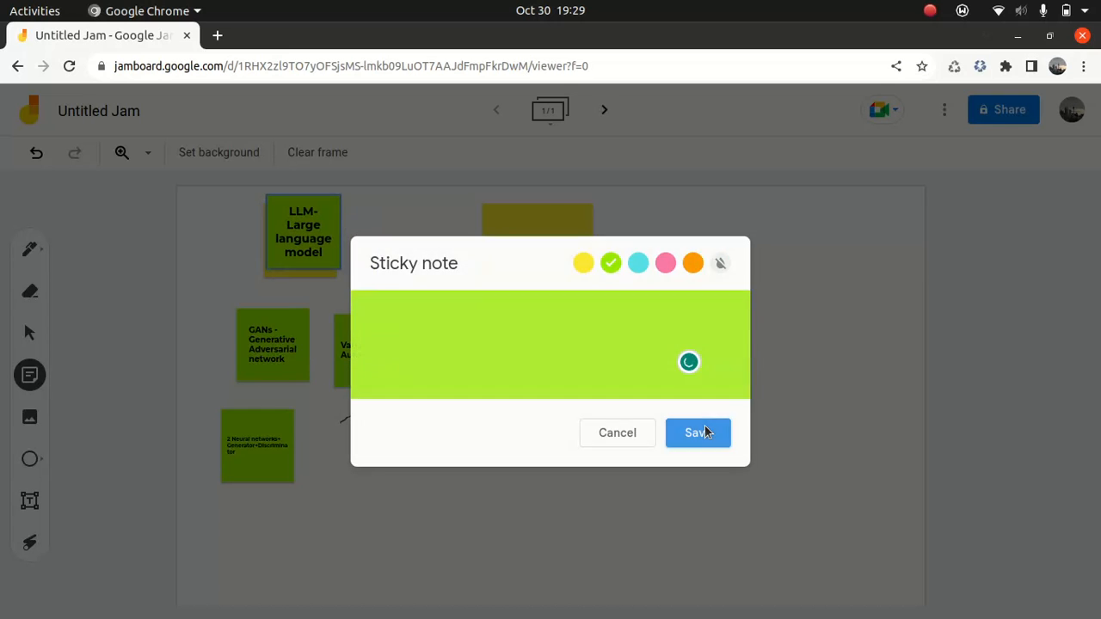
click(698, 434)
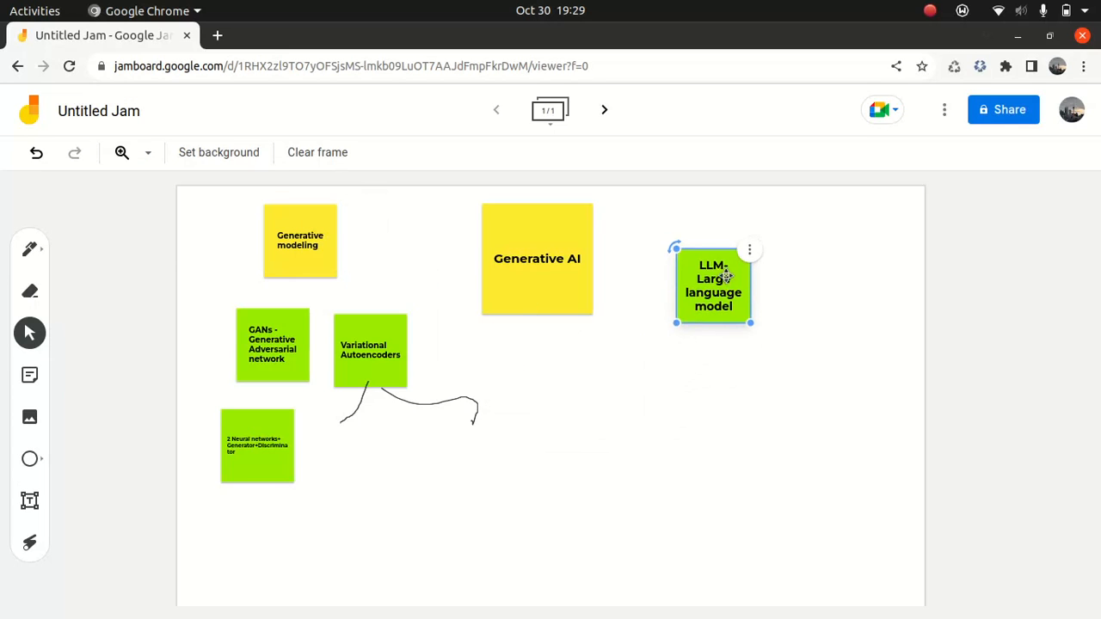
drag(714, 284, 709, 283)
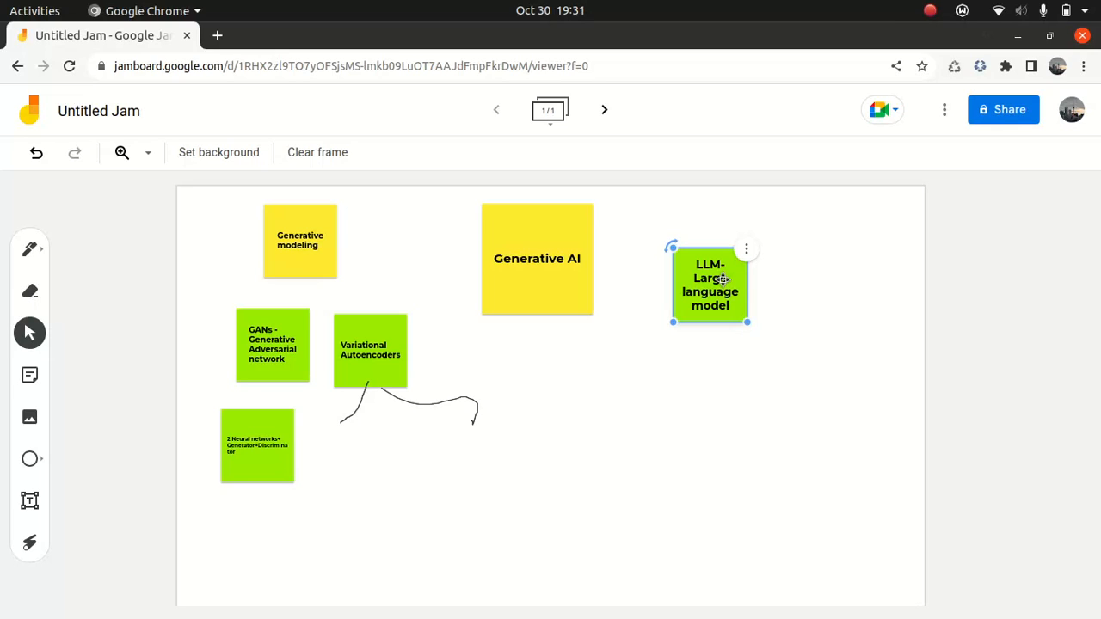
Write 'GPT-3-Generative pretrained transformer 3' in a new note, keeping 'pretrained' as spelled
click(128, 384)
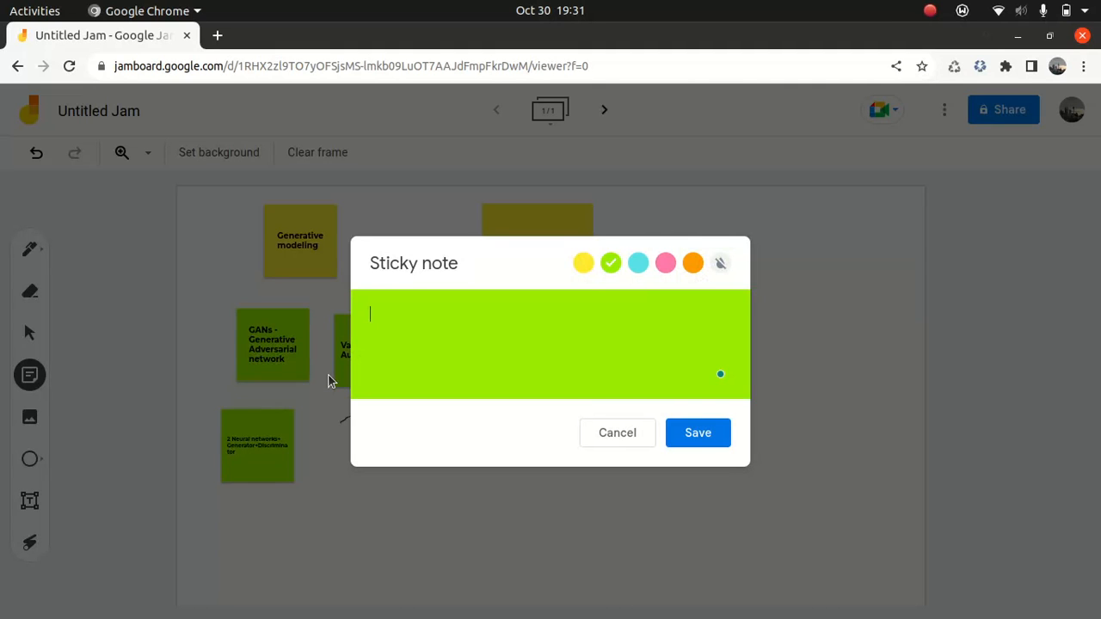
text(GPT)
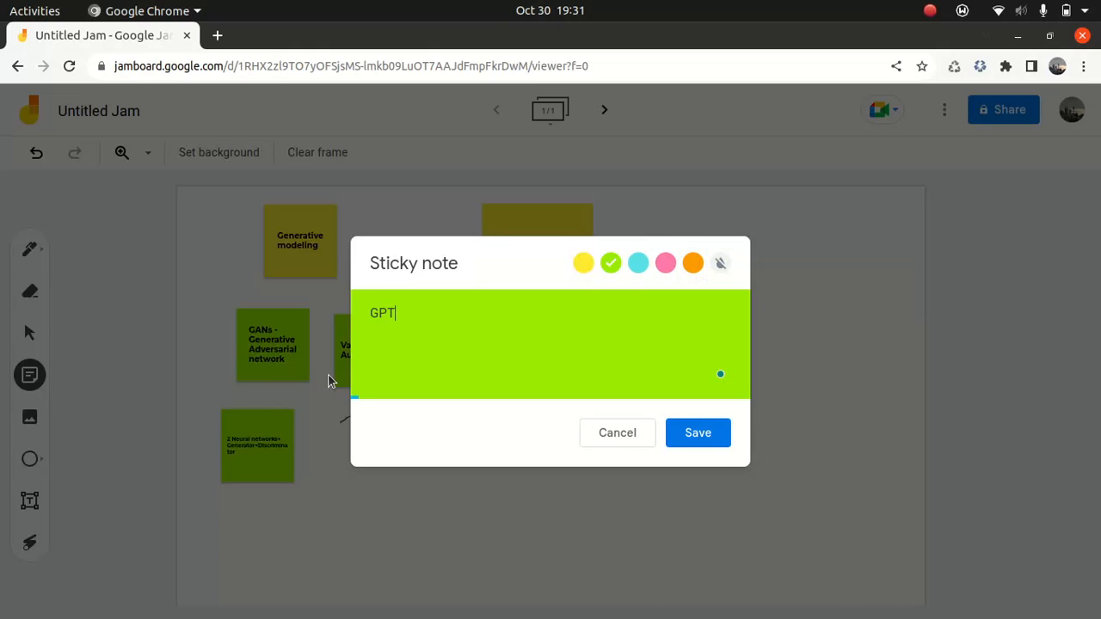
text(-3)
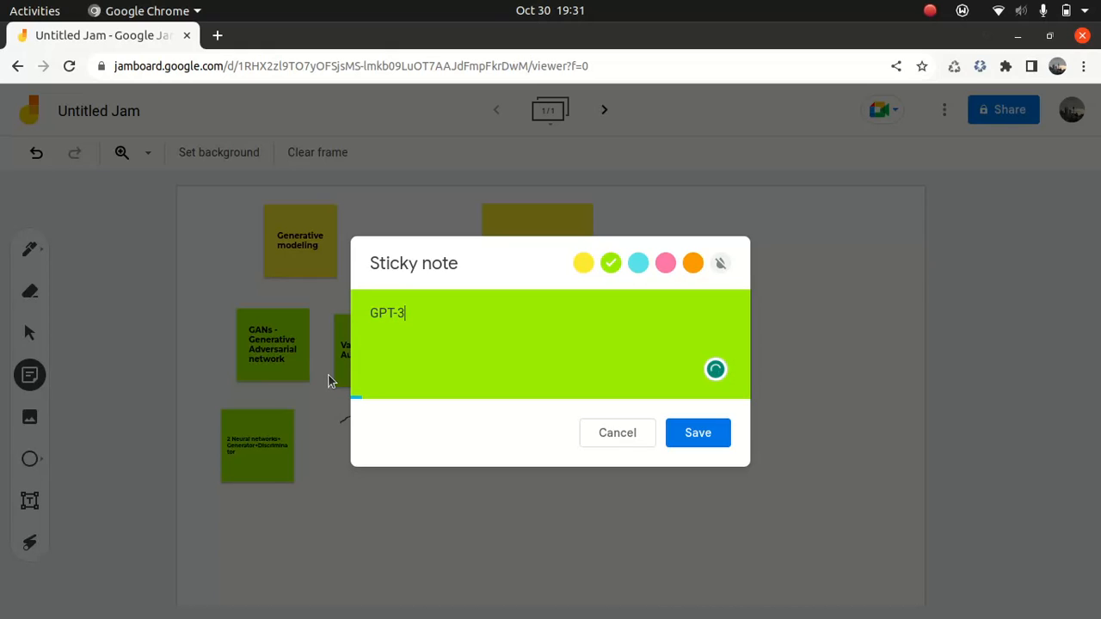
text(g)
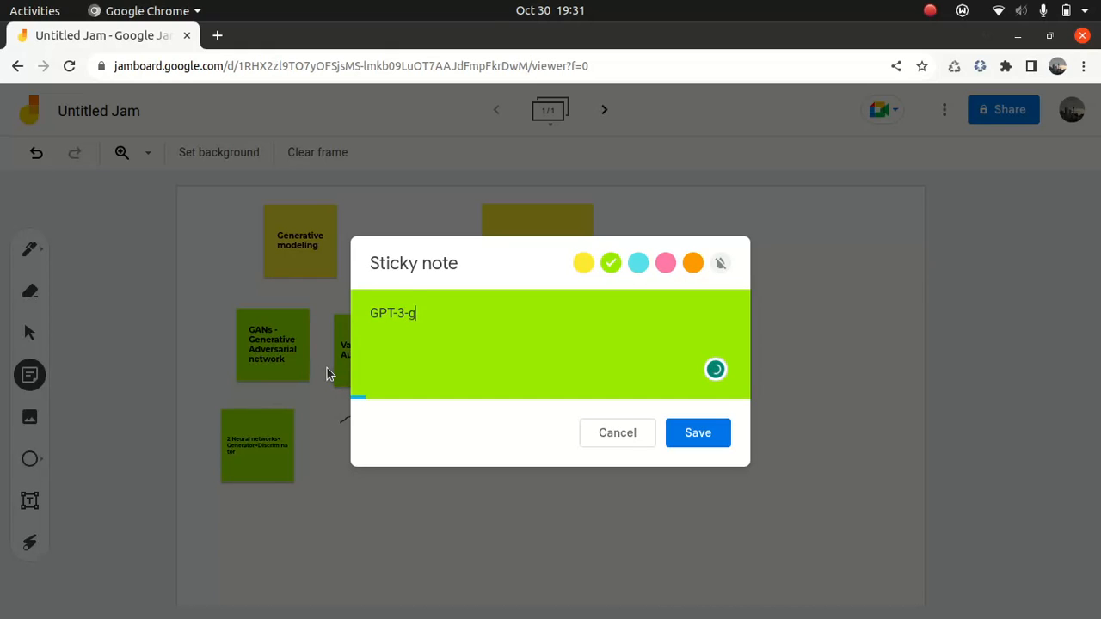
text(enerative)
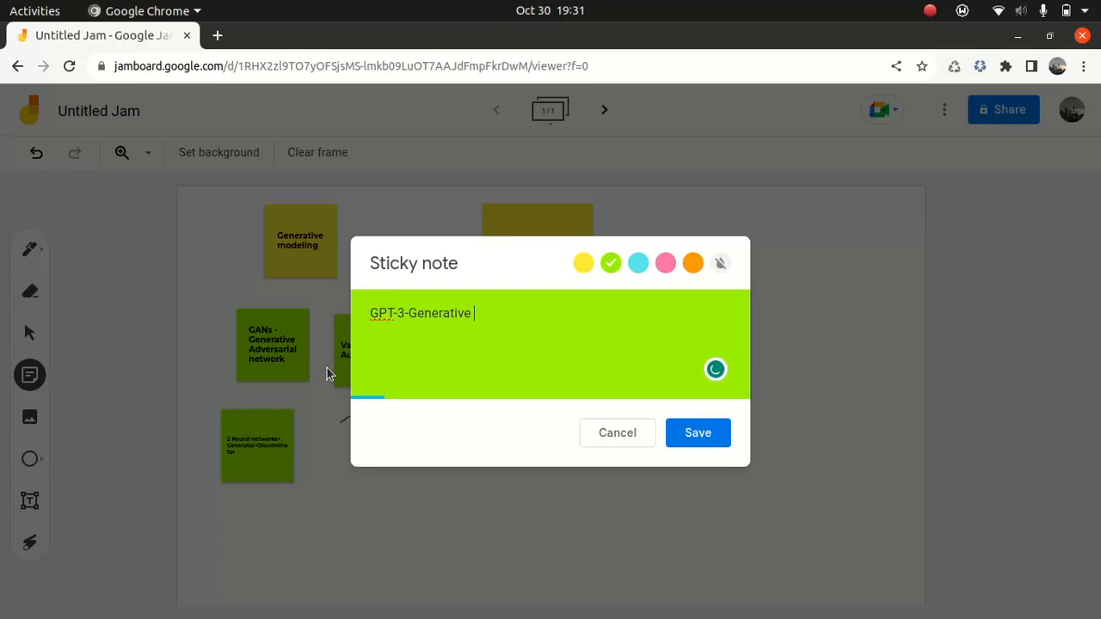
text(pretrained tra)
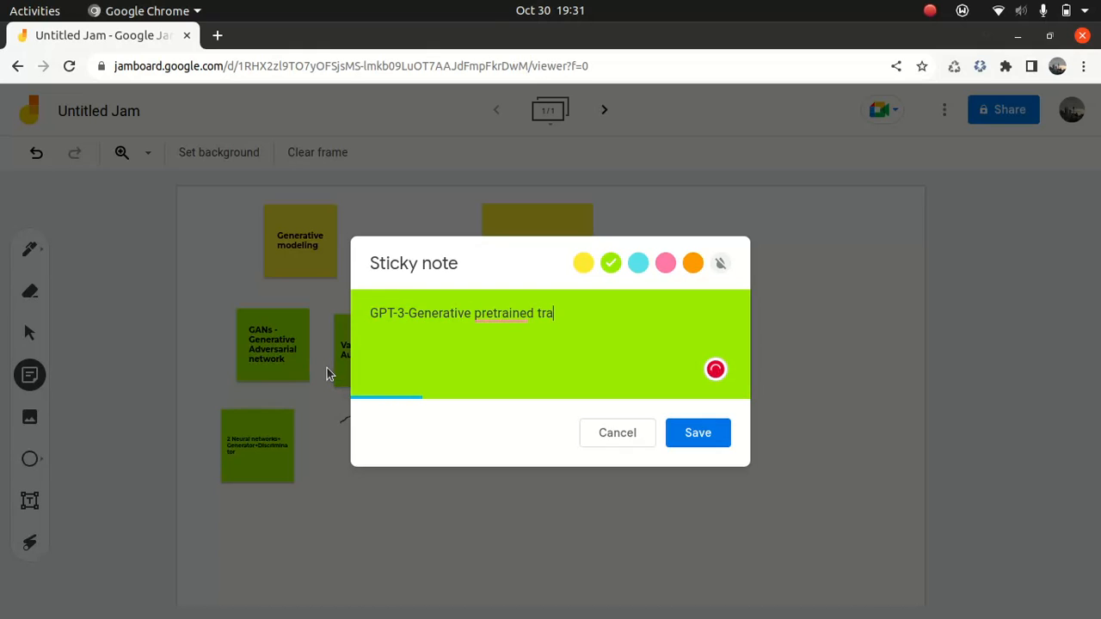
text(nsformer)
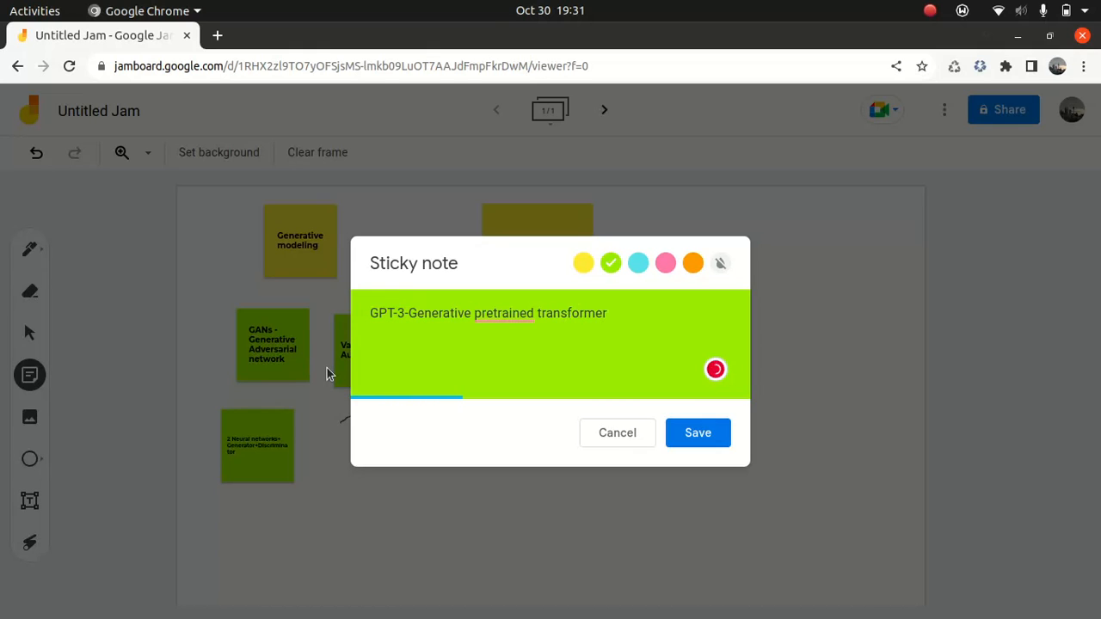
text(3)
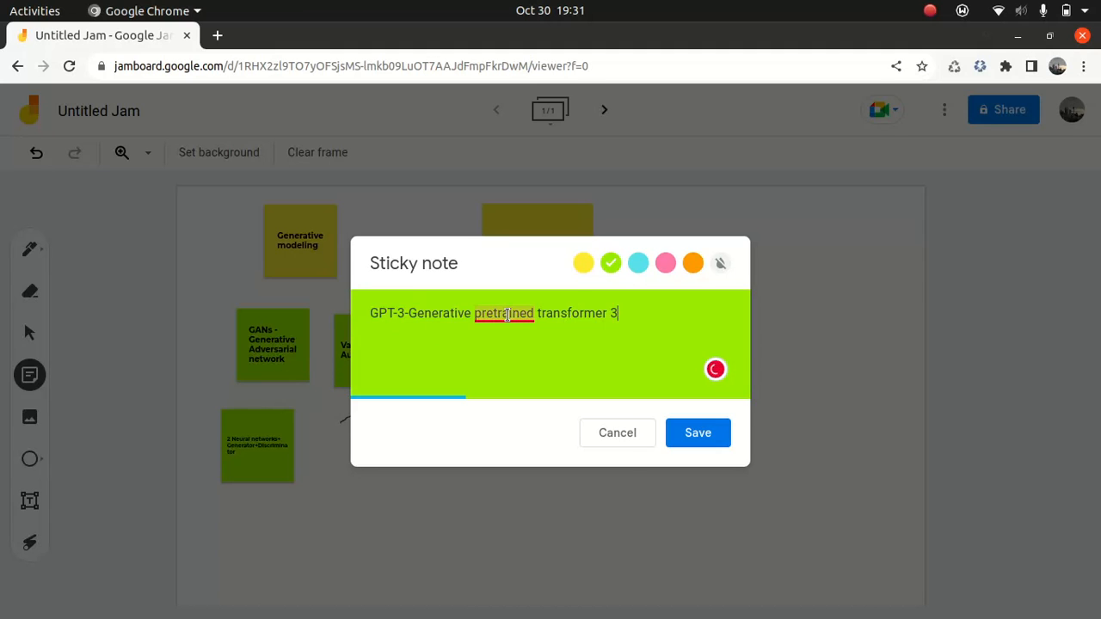
right_click(505, 313)
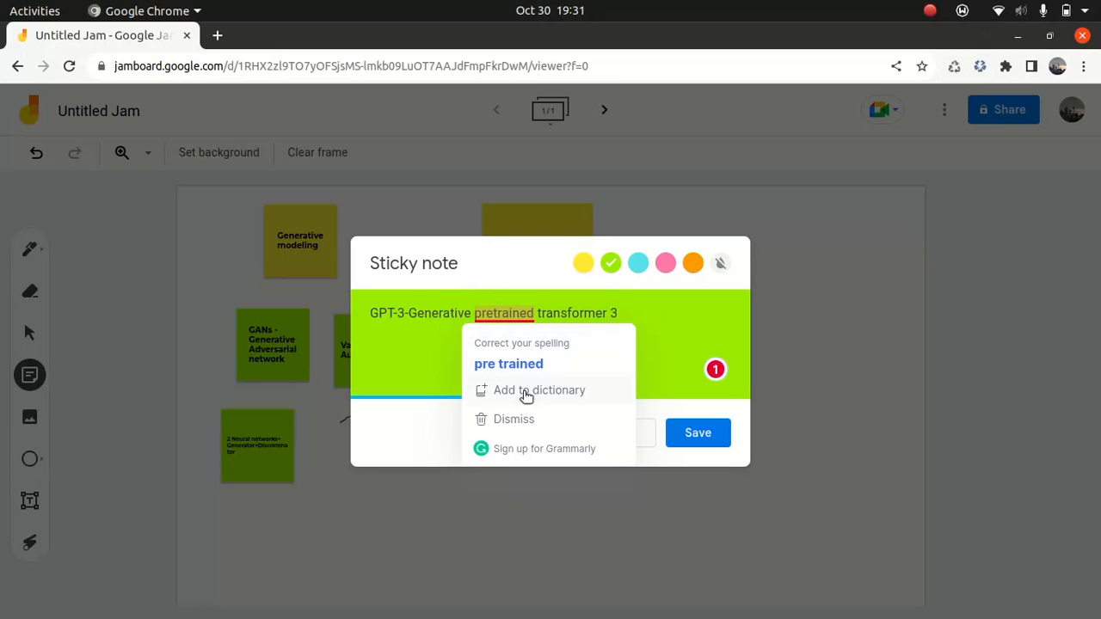
click(509, 364)
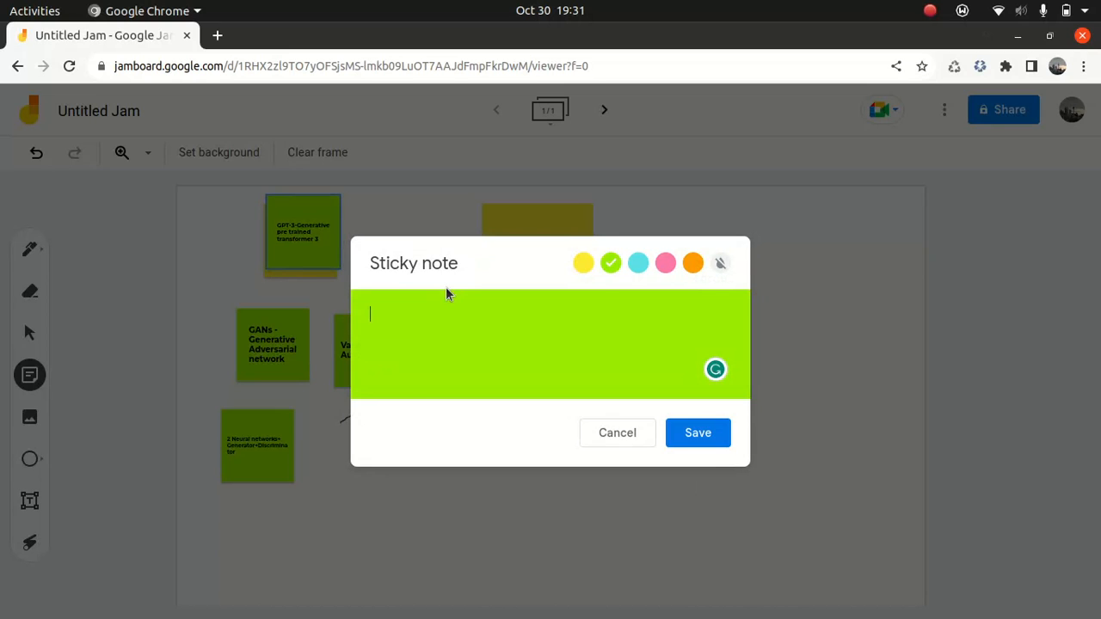
Write 'BERT Bidirectional encoder representations from transformers' and correct the spelling of 'Bidirectional'
text(B)
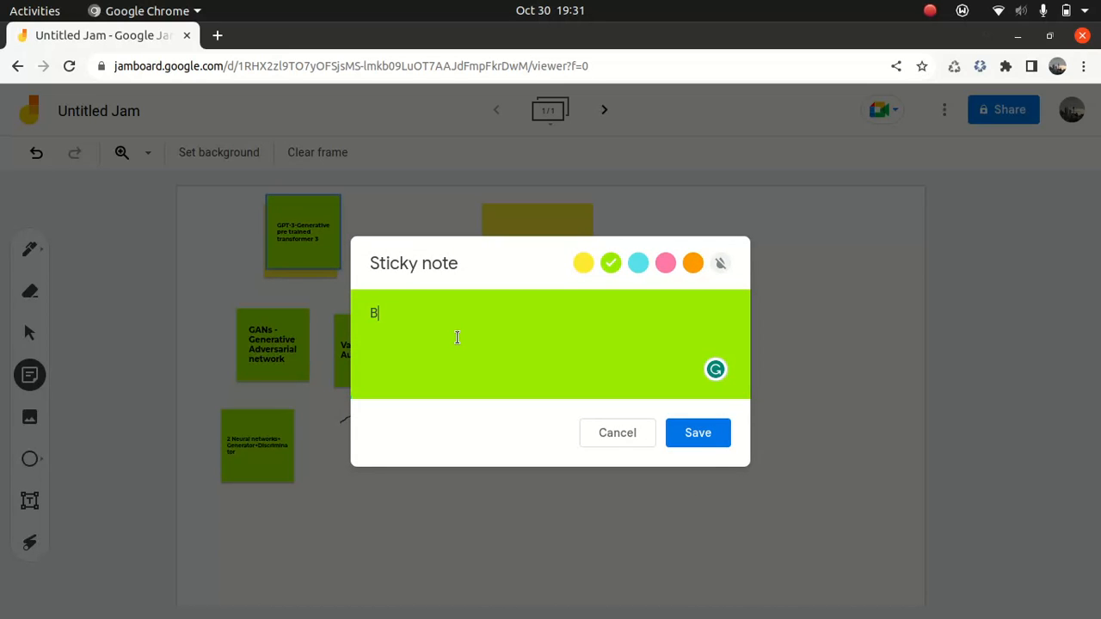
text(ERT Bidrectional)
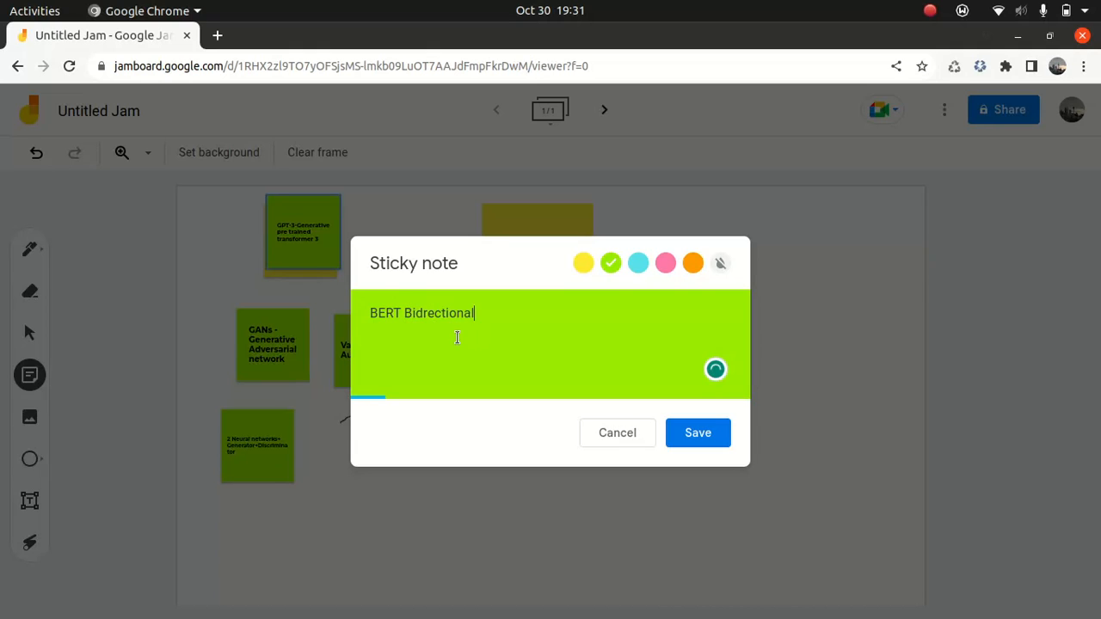
text(encoder)
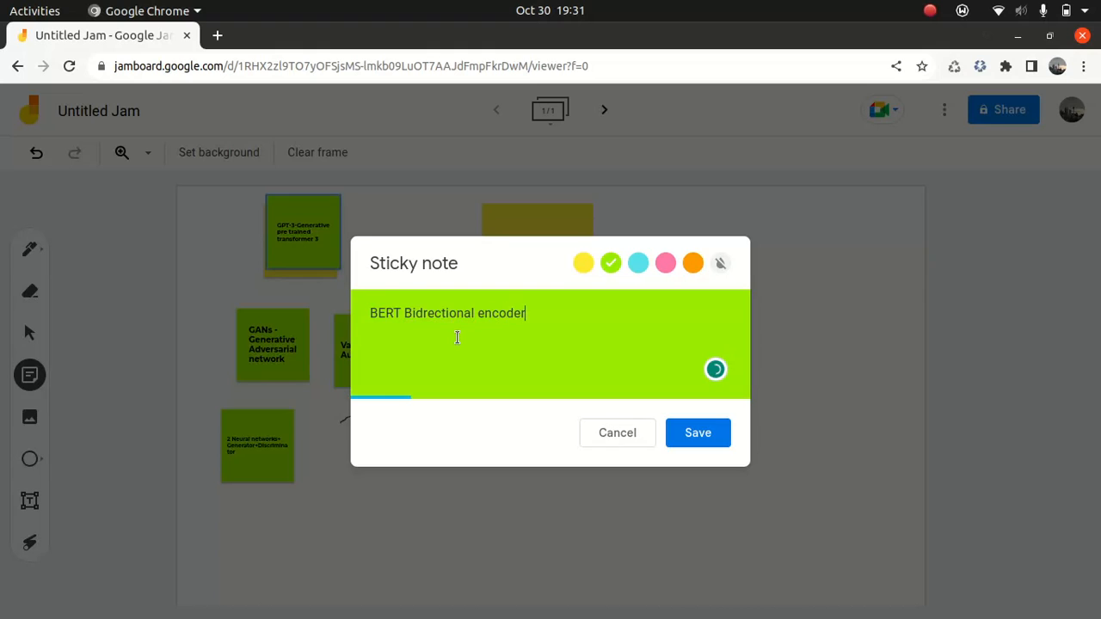
text(repre)
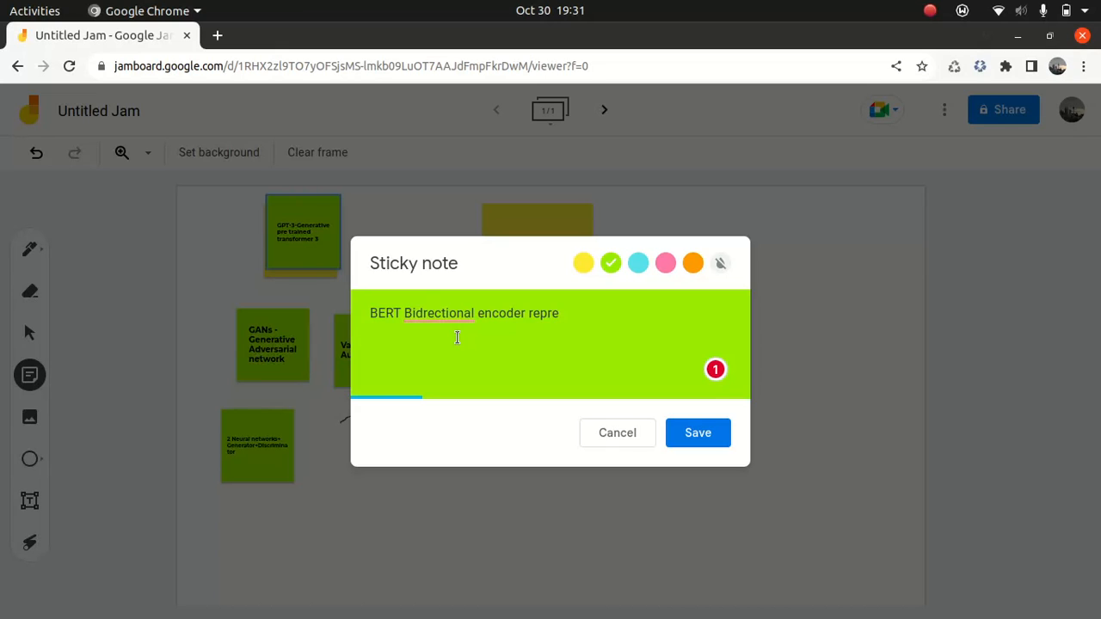
text(sentations from)
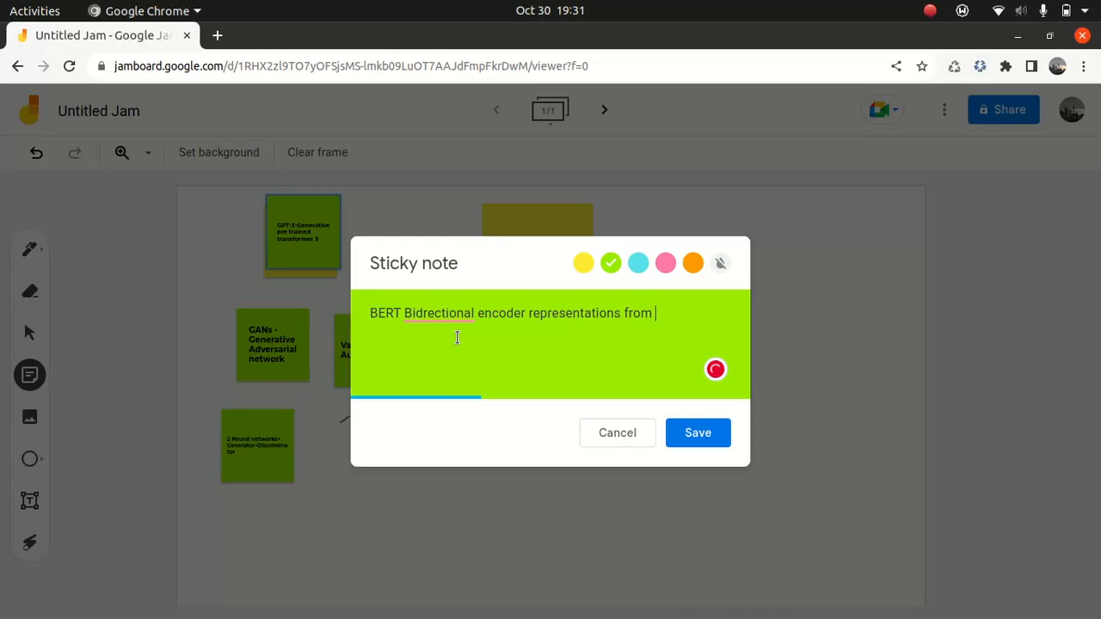
text(transformer)
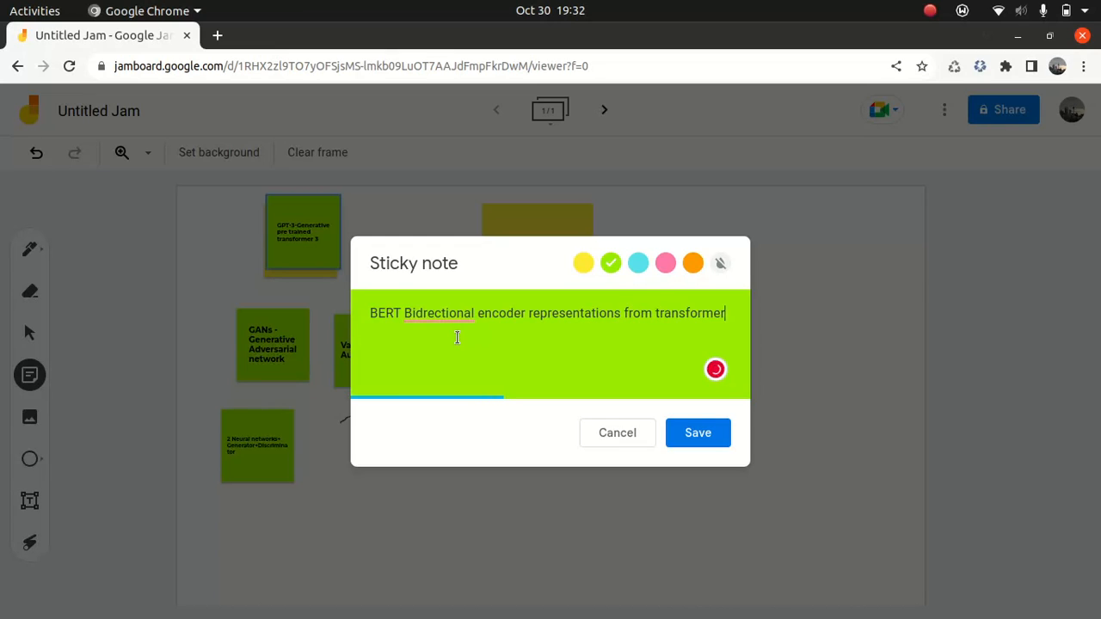
right_click(439, 313)
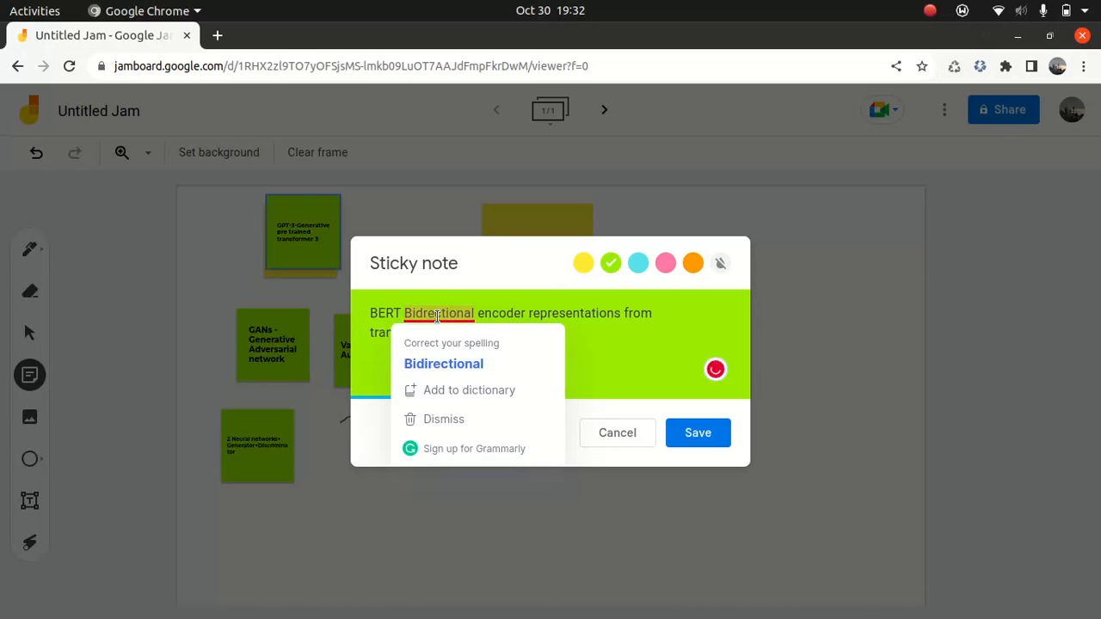
click(444, 363)
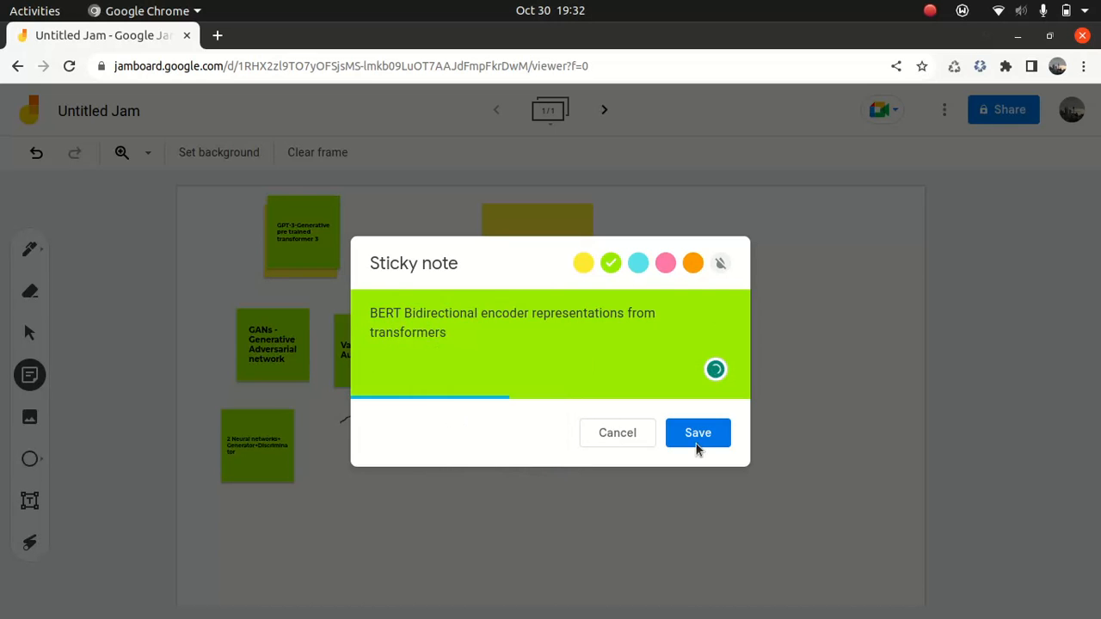
Save the green BERT sticky note and dismiss the leftover empty note dialog
click(699, 433)
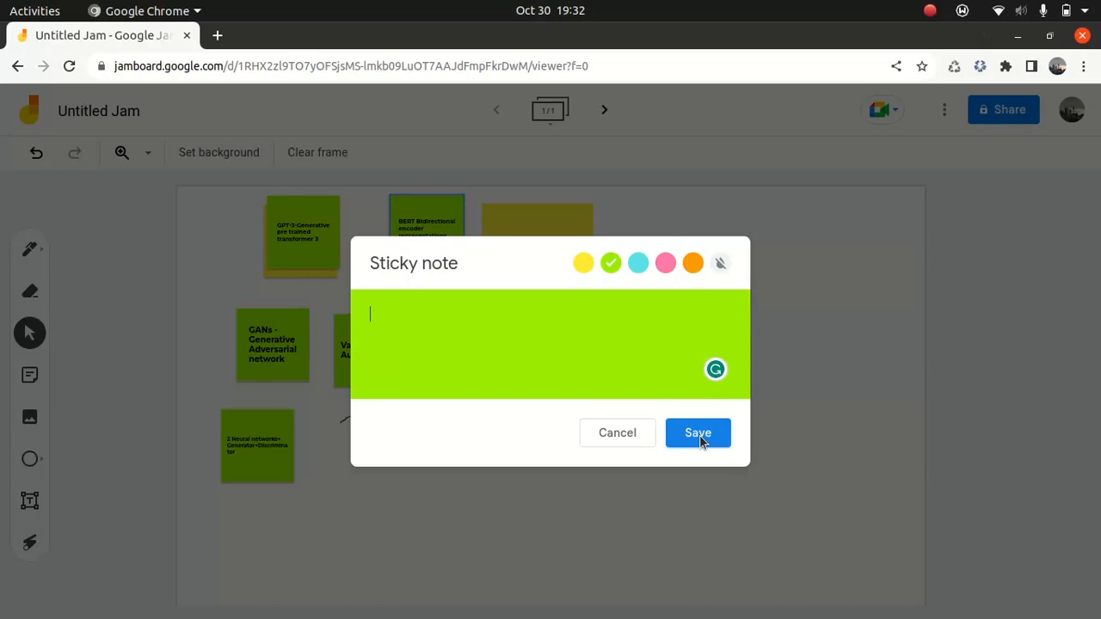
click(699, 433)
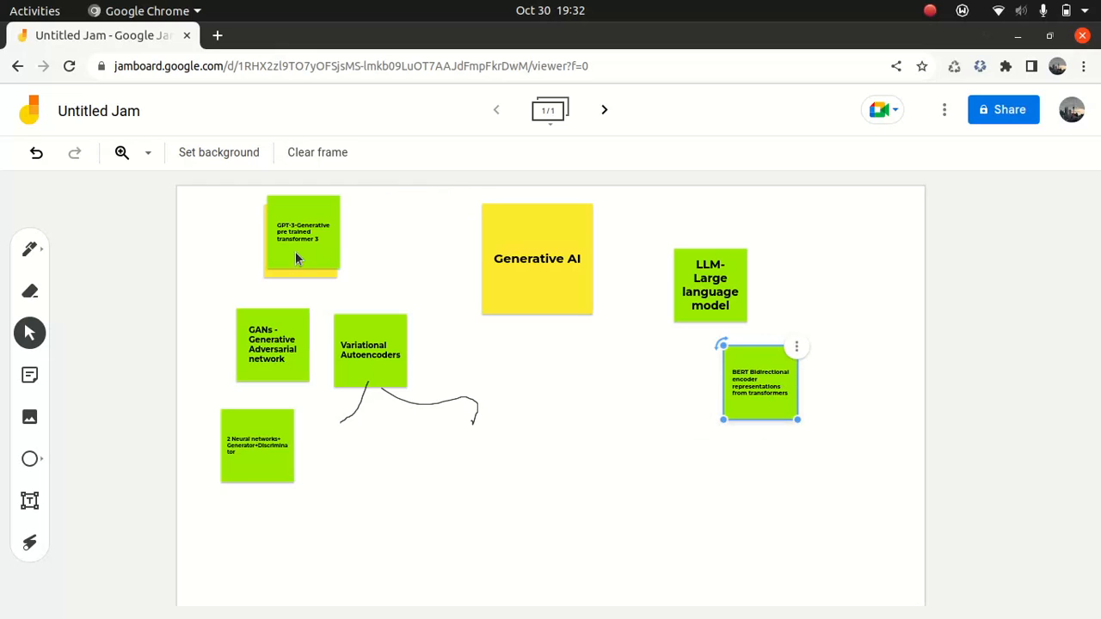